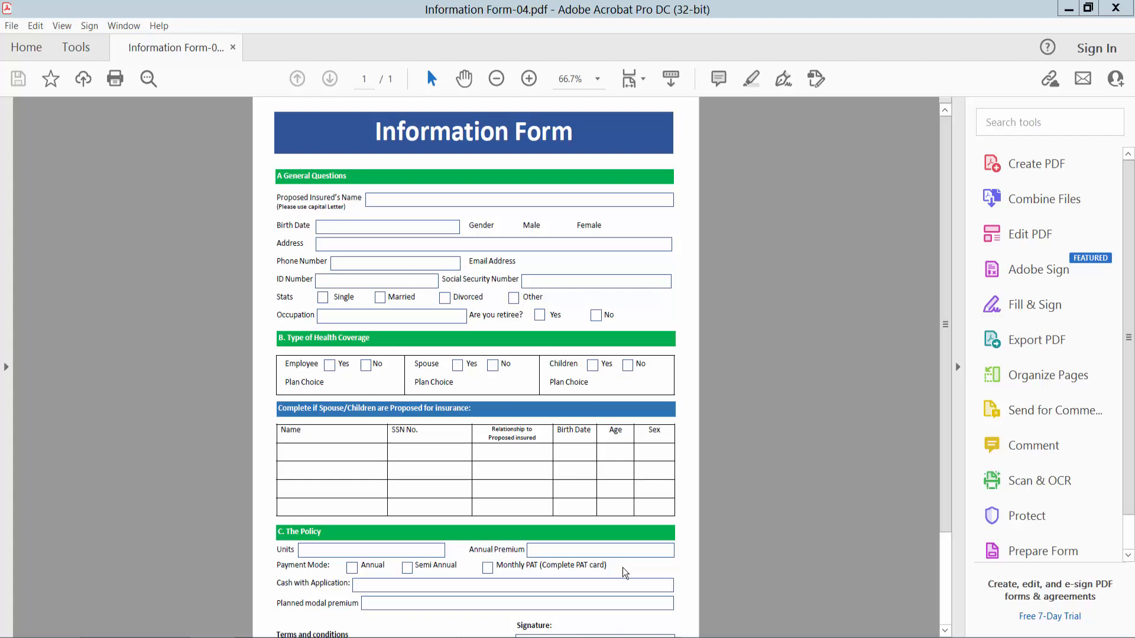
pyautogui.moveTo(569, 34)
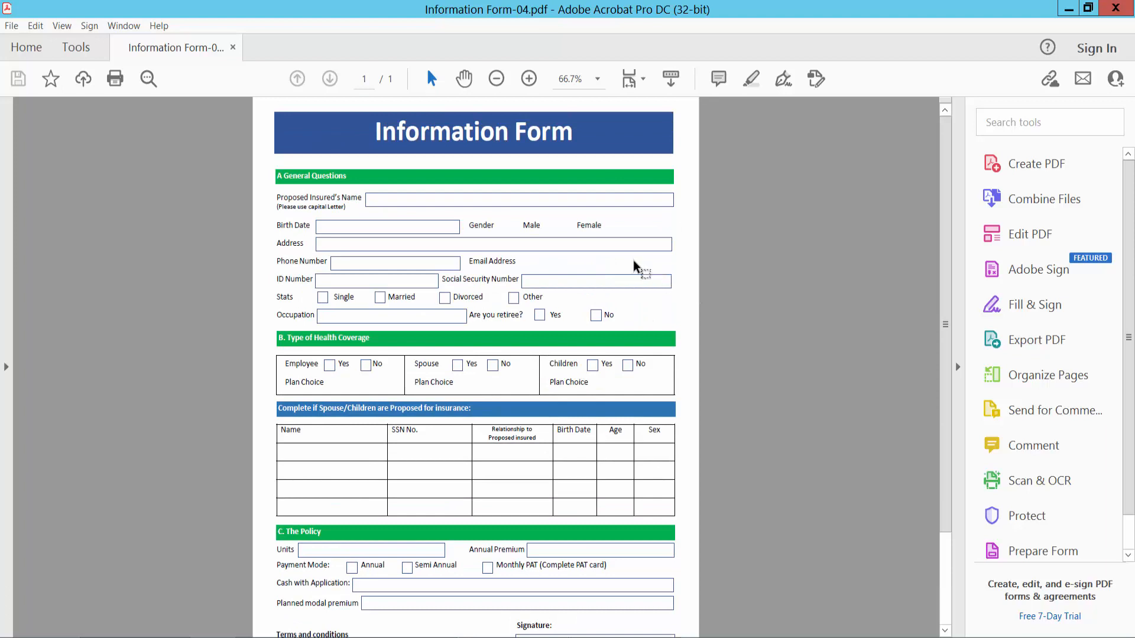
# Browse the Tools collection and scroll to find the Prepare Form tool.
pyautogui.click(76, 48)
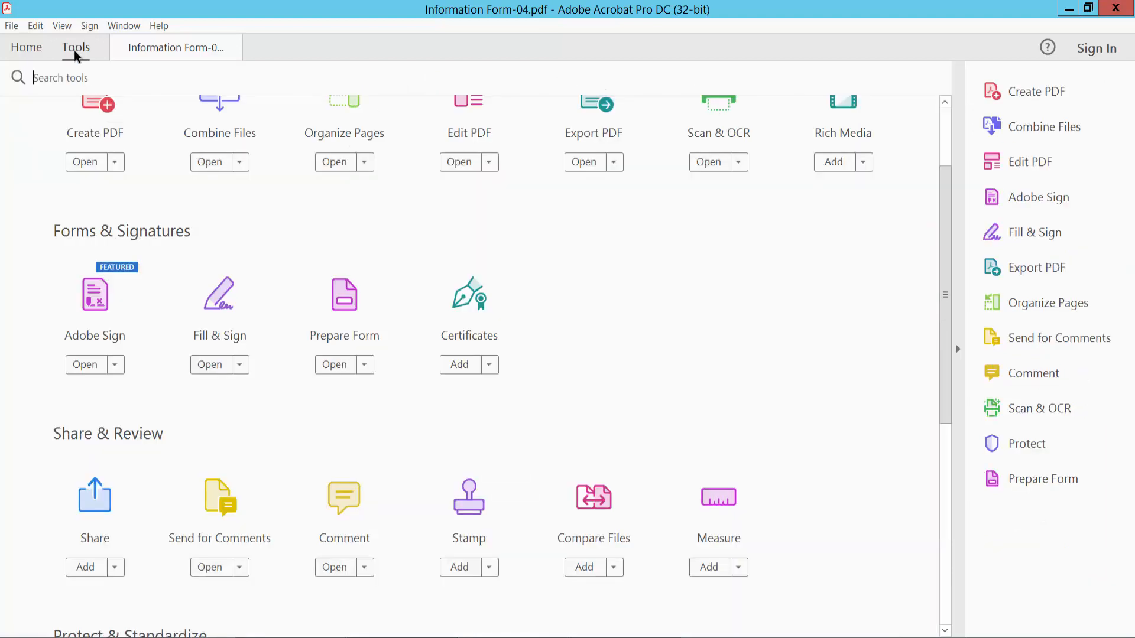
pyautogui.scroll(-3)
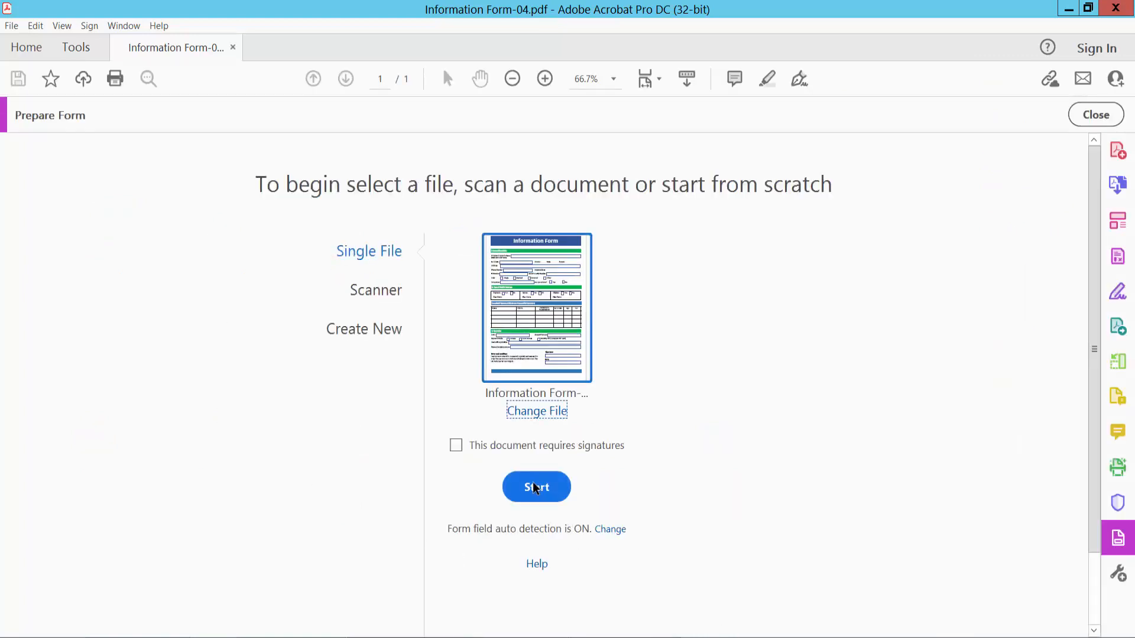
# Start automatic field detection on Information Form-04.pdf and select the Proposed Insured's Name field.
pyautogui.click(537, 487)
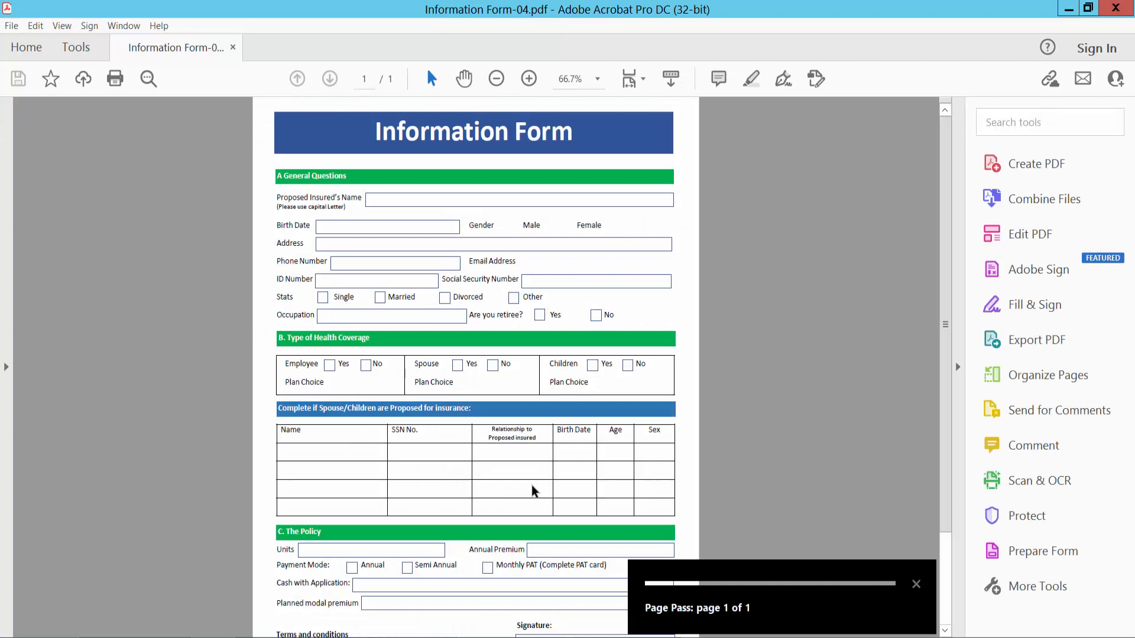
pyautogui.click(1043, 550)
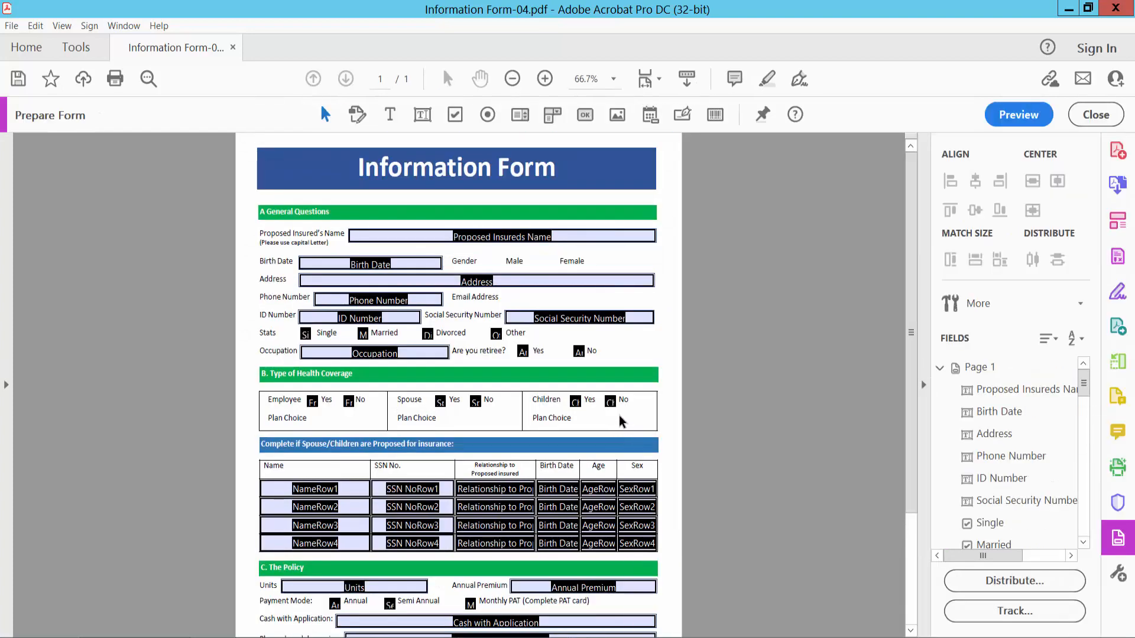
pyautogui.scroll(-3)
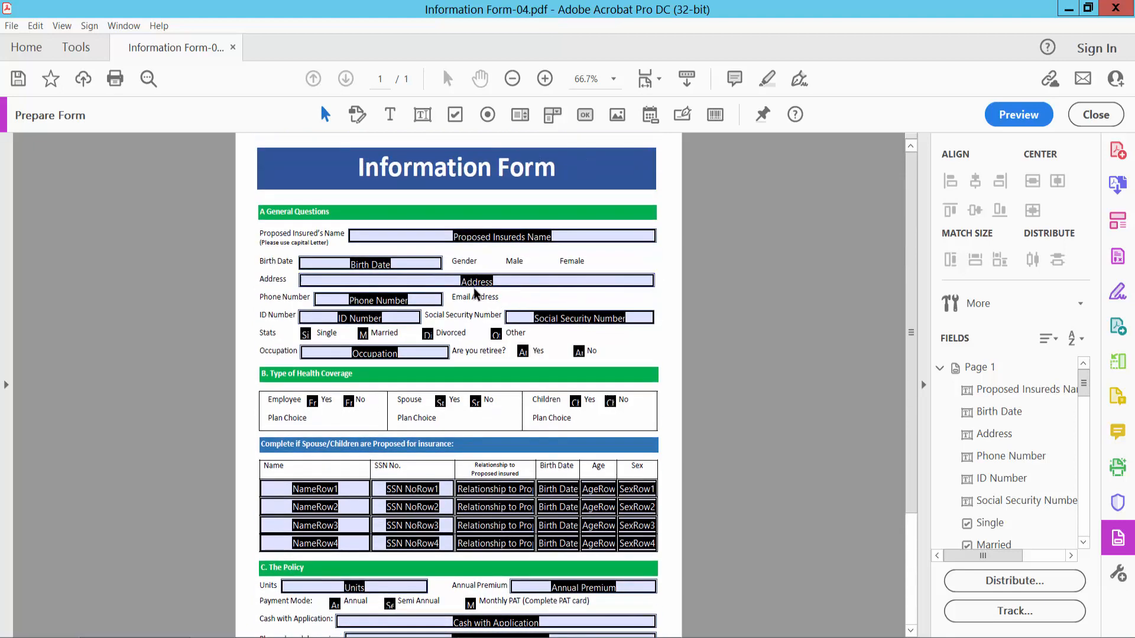
pyautogui.click(501, 237)
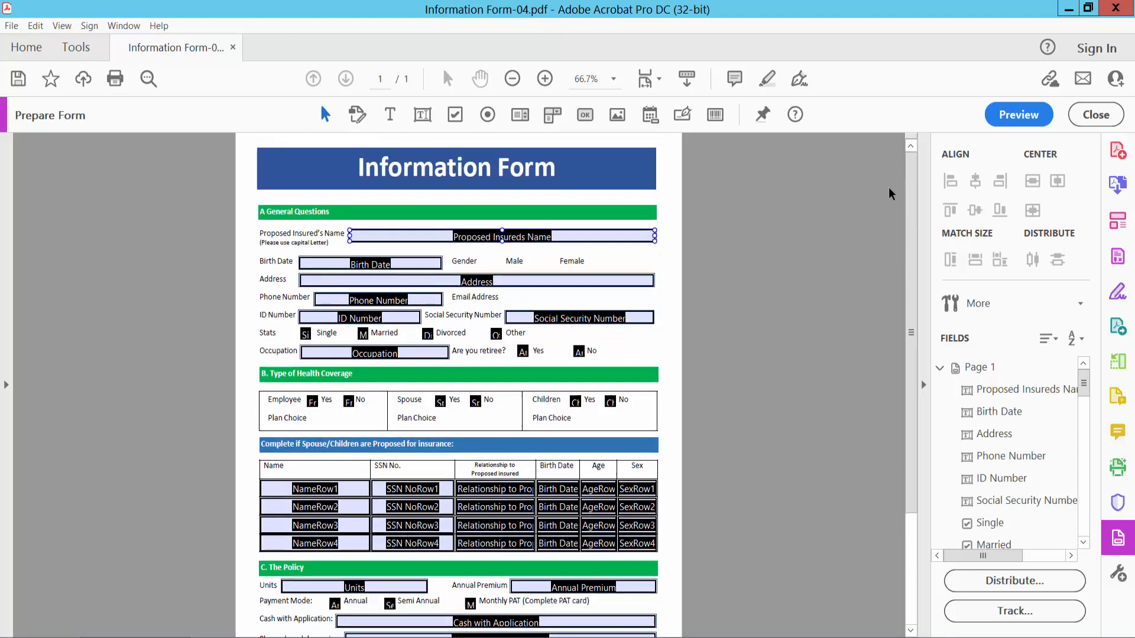
# In Preview, fill test text into Name, ID Number, Social Security Number and dependant Name, and tick the retiree Yes checkbox.
pyautogui.click(1018, 115)
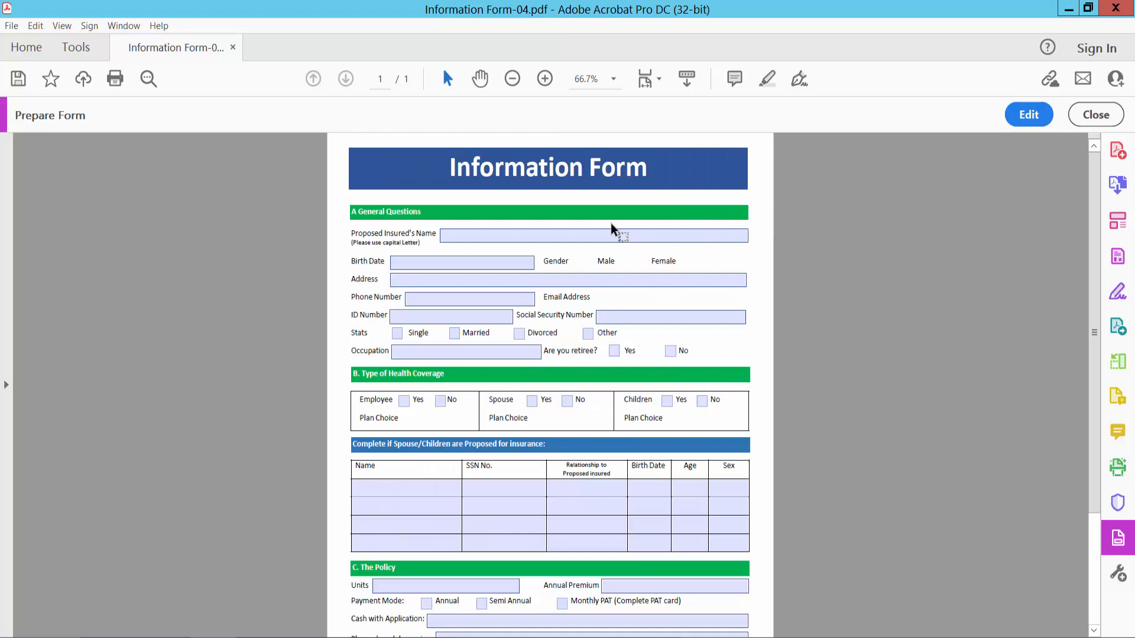
pyautogui.click(593, 236)
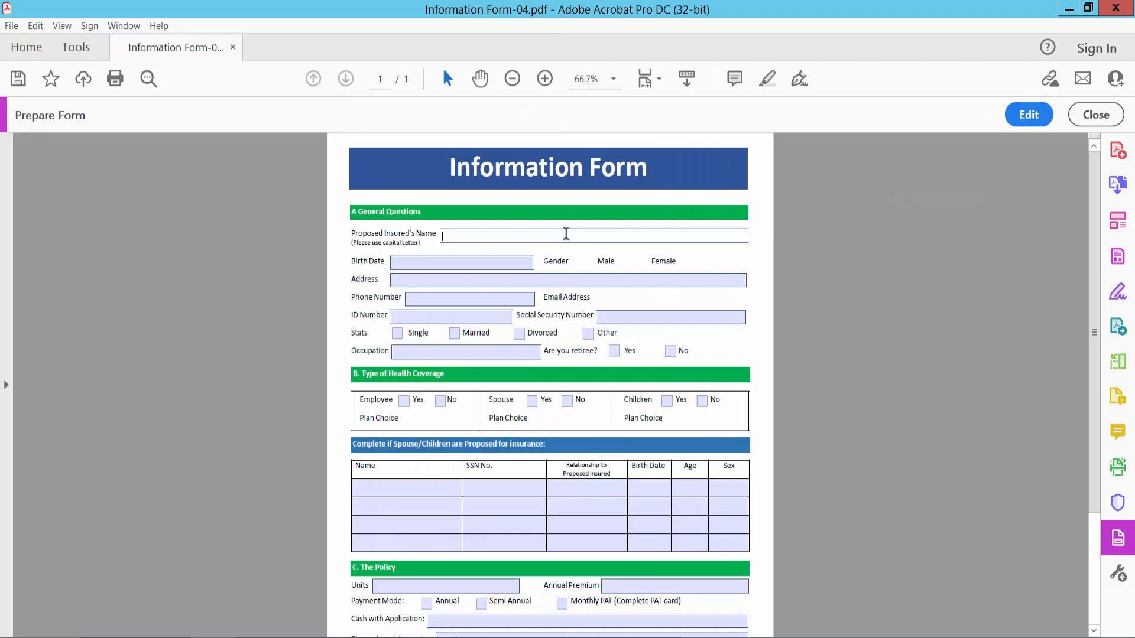
pyautogui.write('typet')
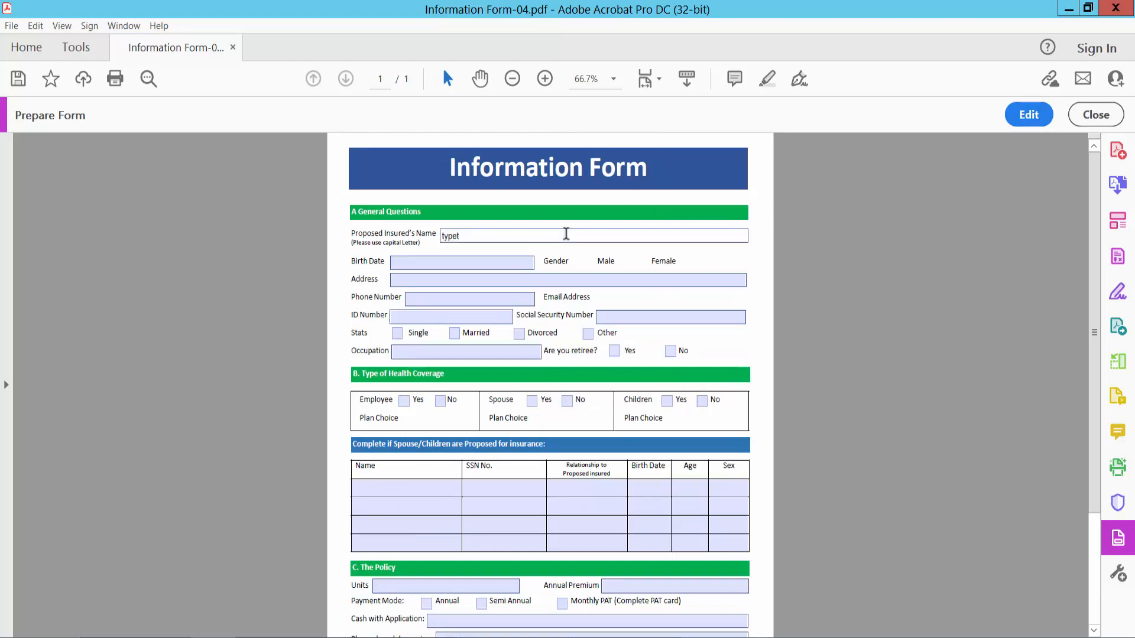
pyautogui.write('ext')
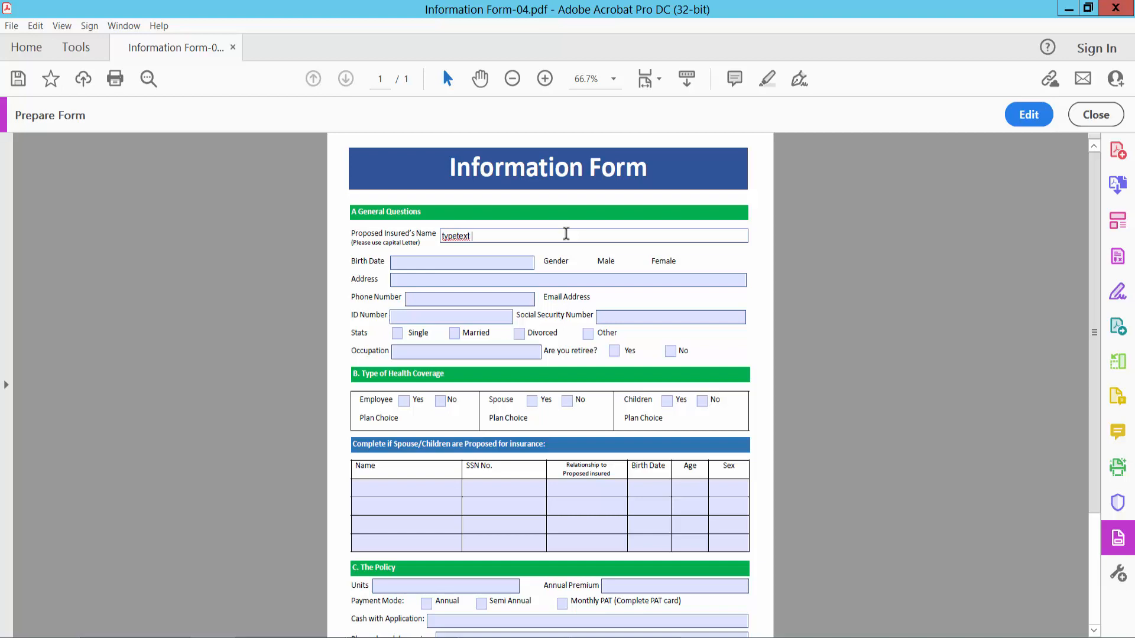
pyautogui.write('and number14857')
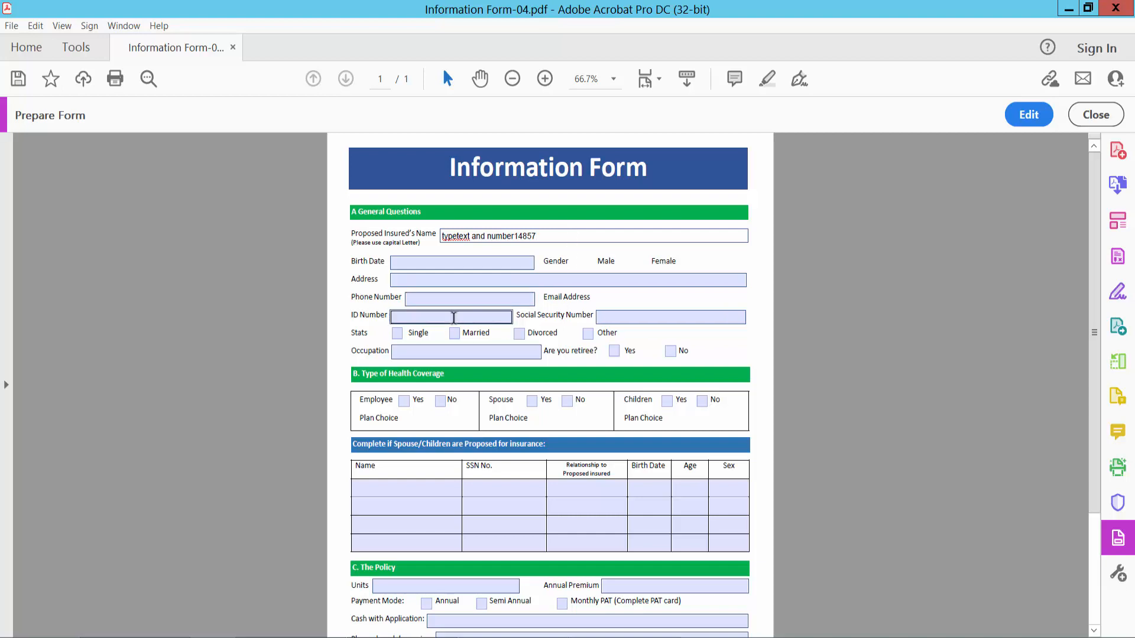
pyautogui.write('sds')
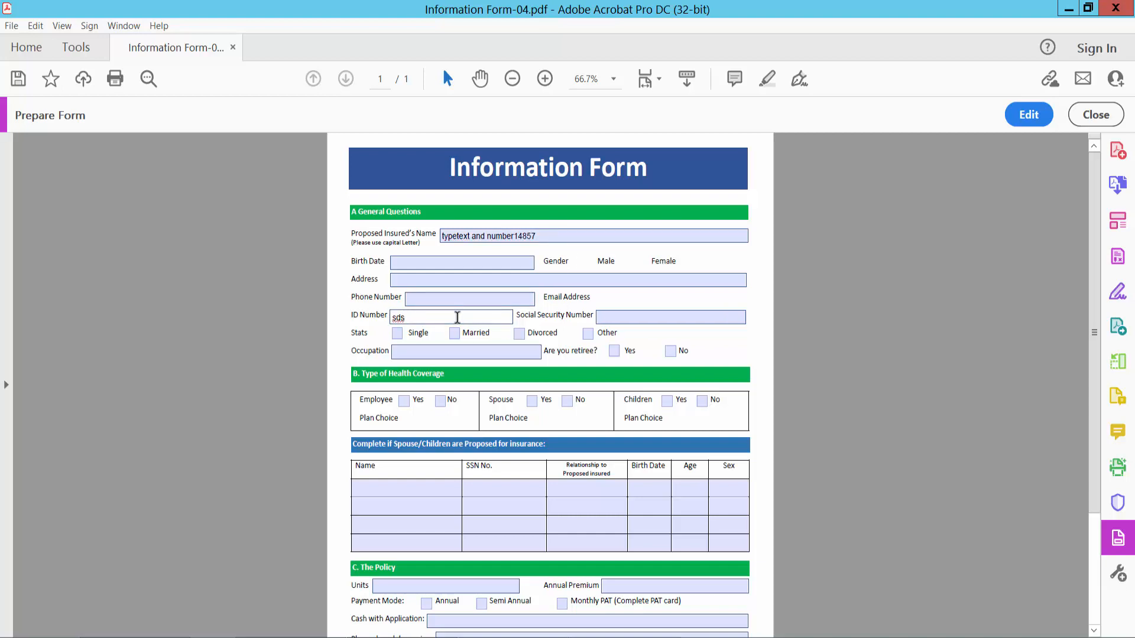
pyautogui.write('1457')
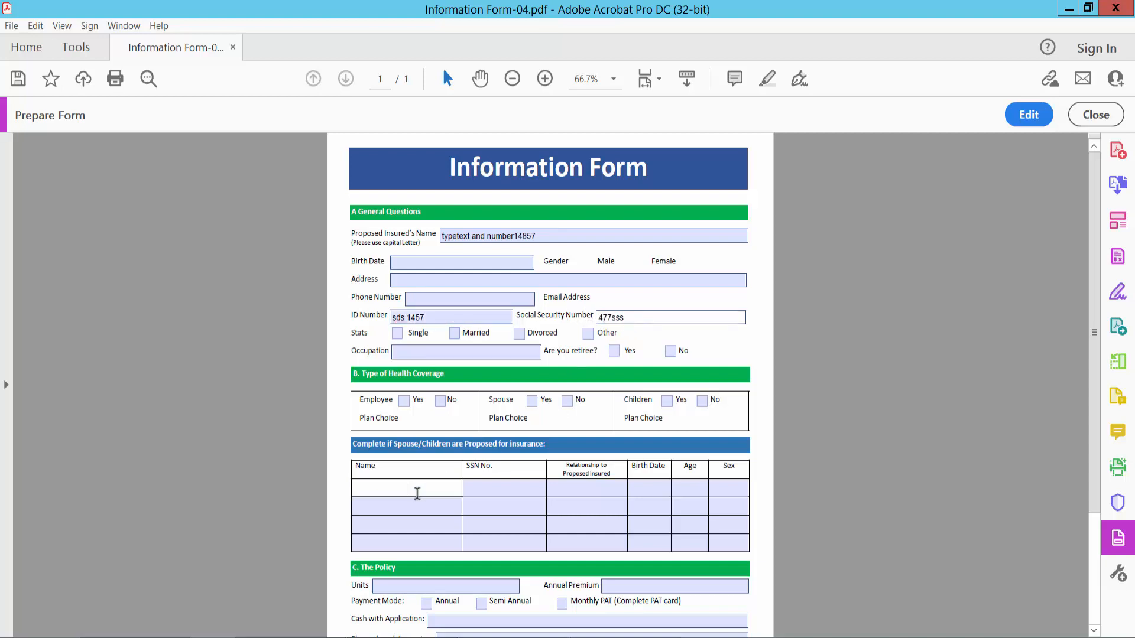
pyautogui.write('sss587')
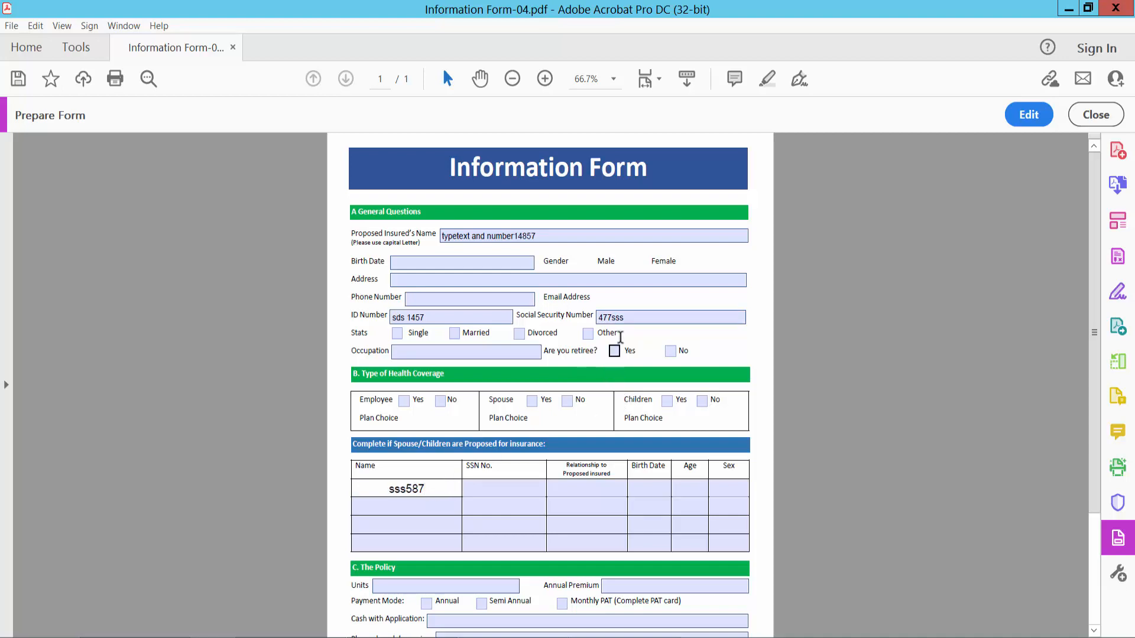
pyautogui.click(544, 78)
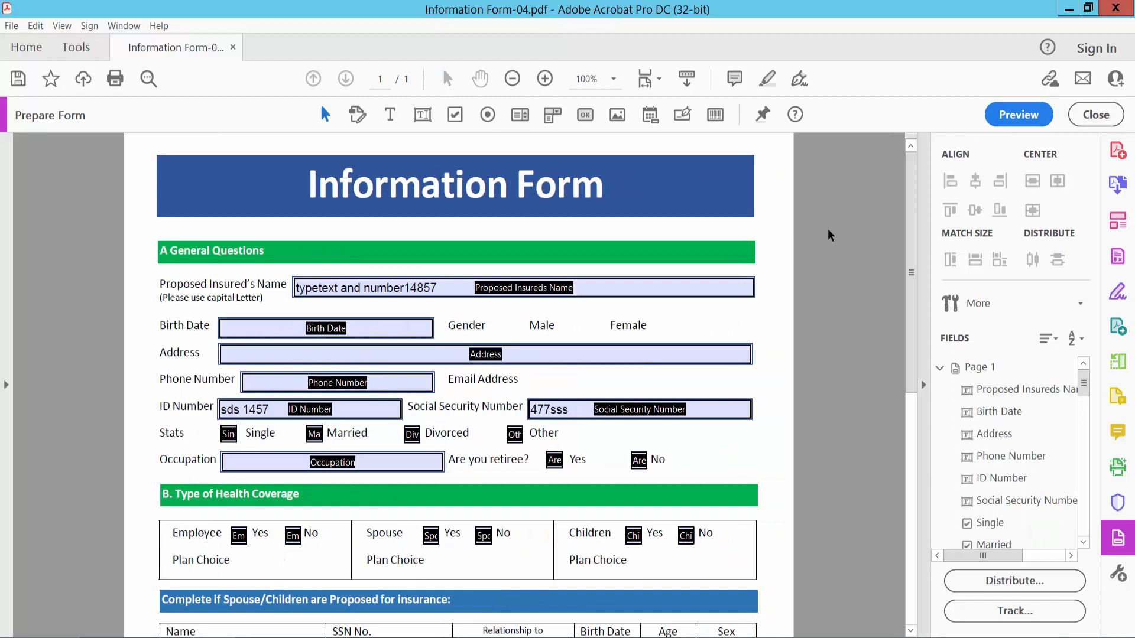
# In Birth Date's field properties, set the Format category to Date, review Position and General, and finish.
pyautogui.rightClick(326, 328)
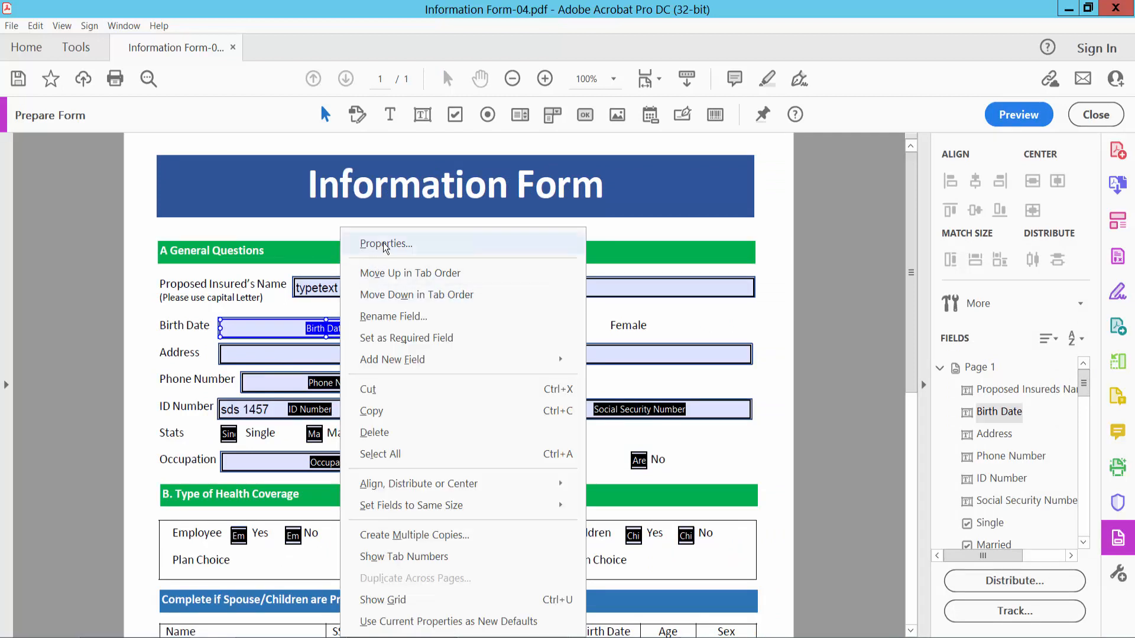
pyautogui.click(386, 244)
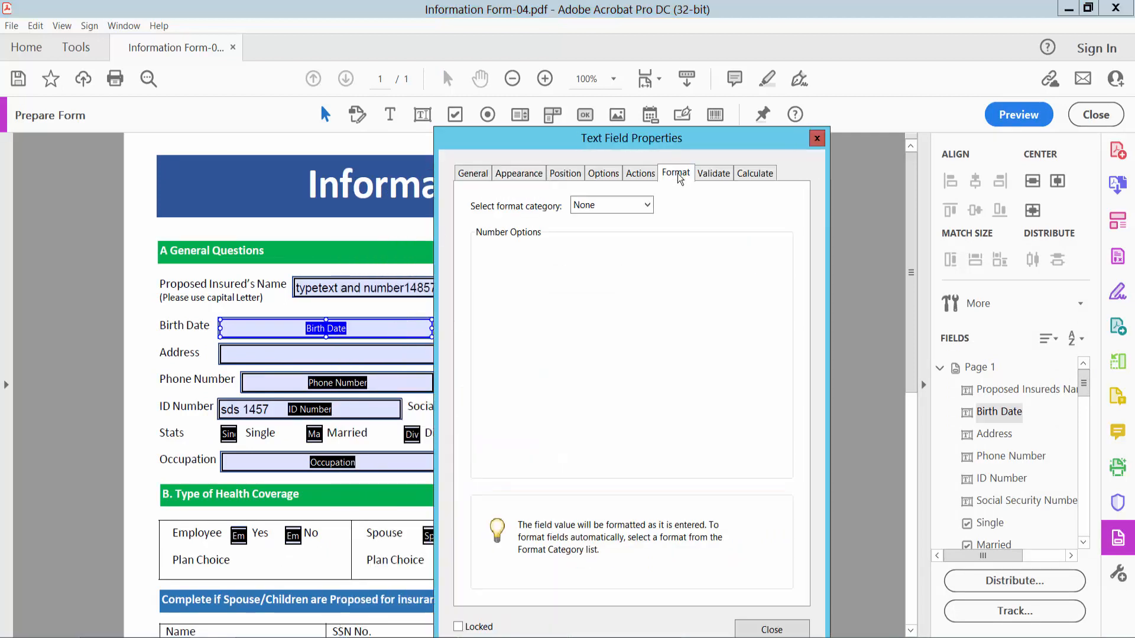
pyautogui.click(610, 204)
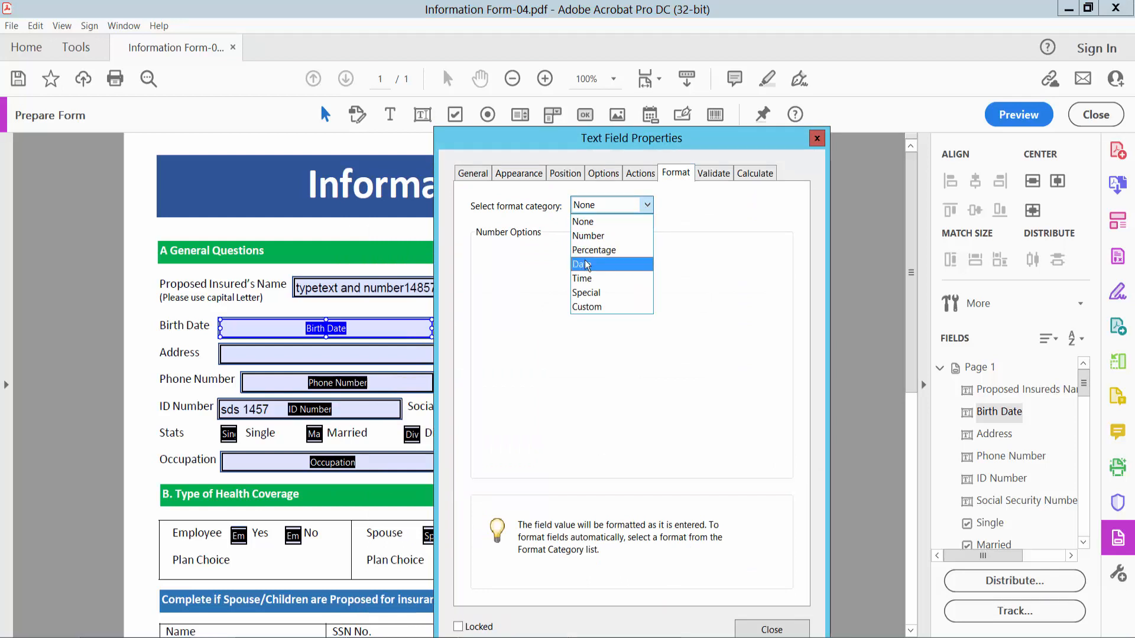
pyautogui.click(583, 263)
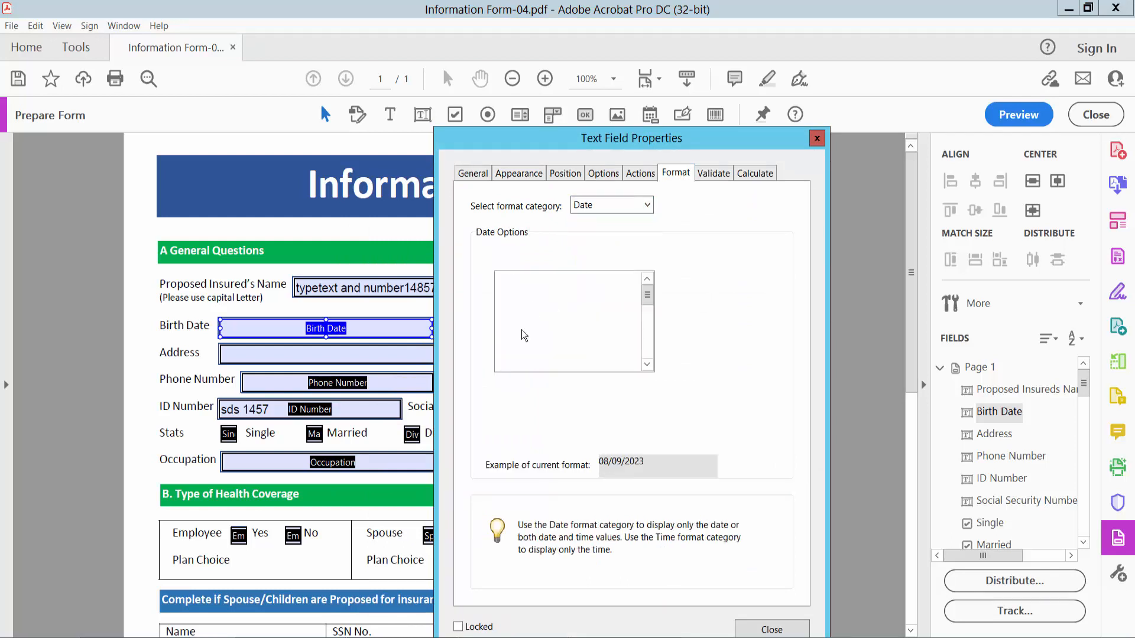
pyautogui.click(565, 173)
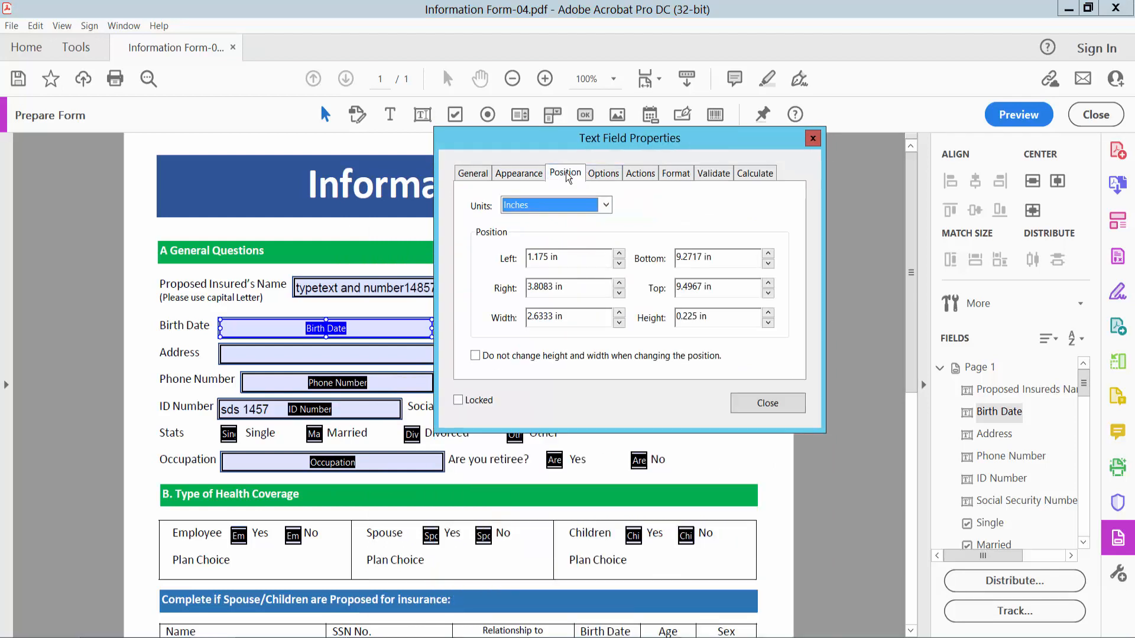
pyautogui.click(603, 173)
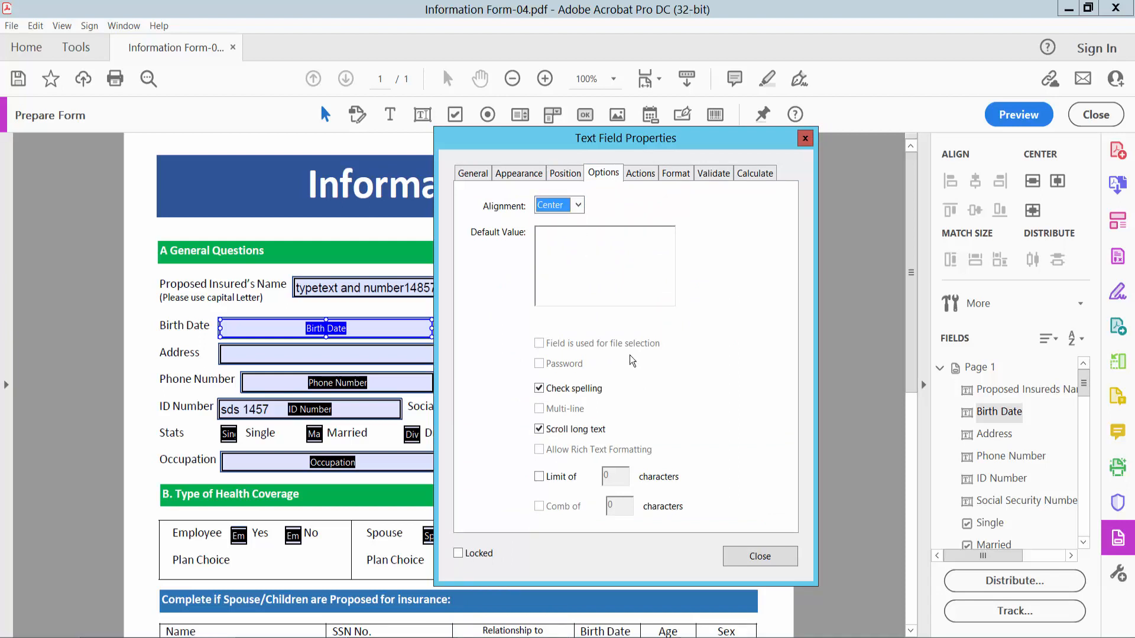
pyautogui.click(759, 556)
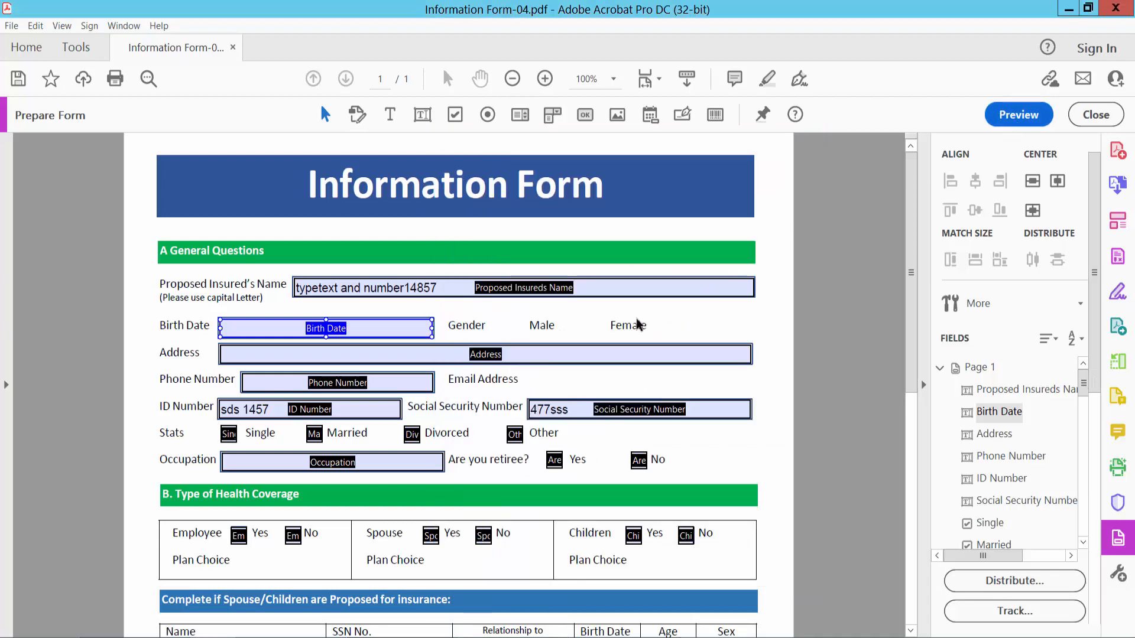
pyautogui.click(1018, 114)
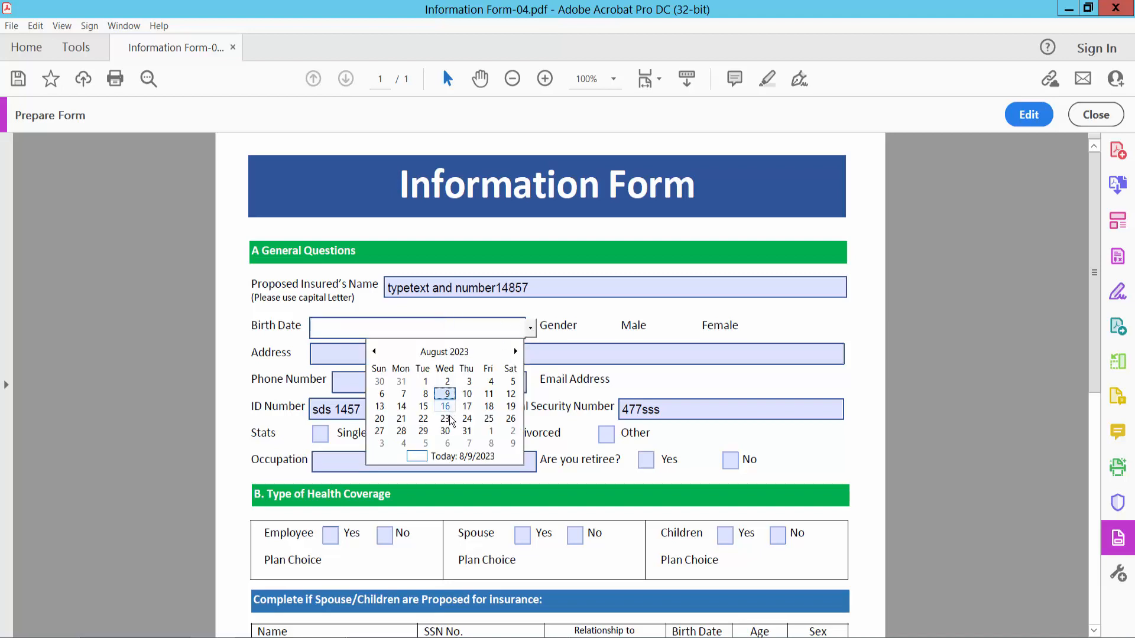
# Pick August 23, 2023 from the Birth Date calendar, check the general questions section, and return to editing.
pyautogui.click(444, 419)
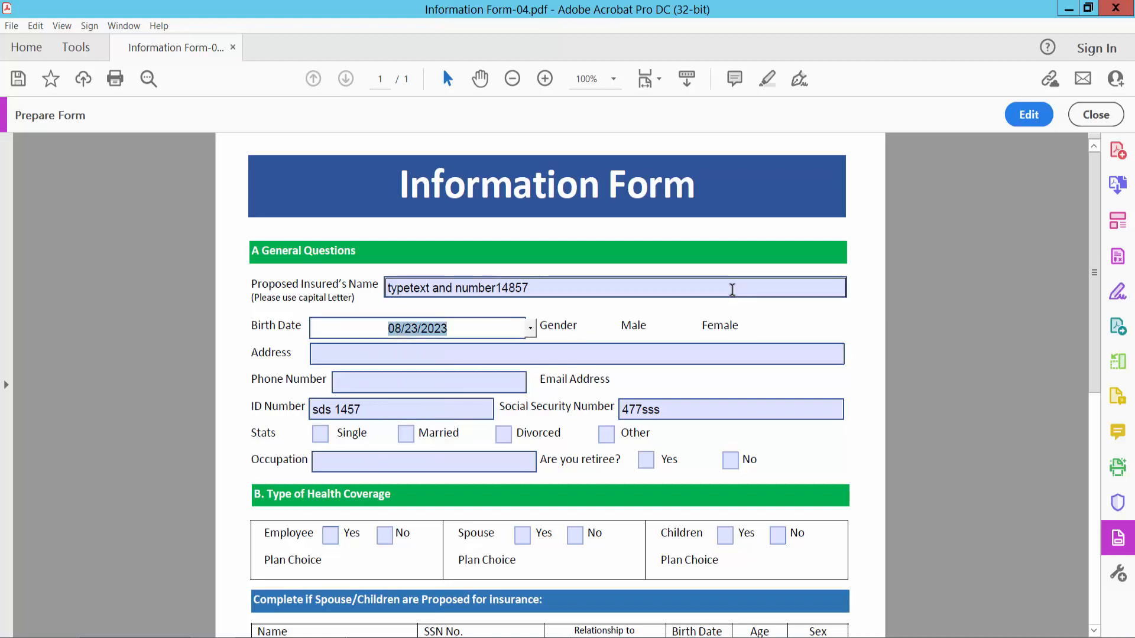
pyautogui.click(544, 79)
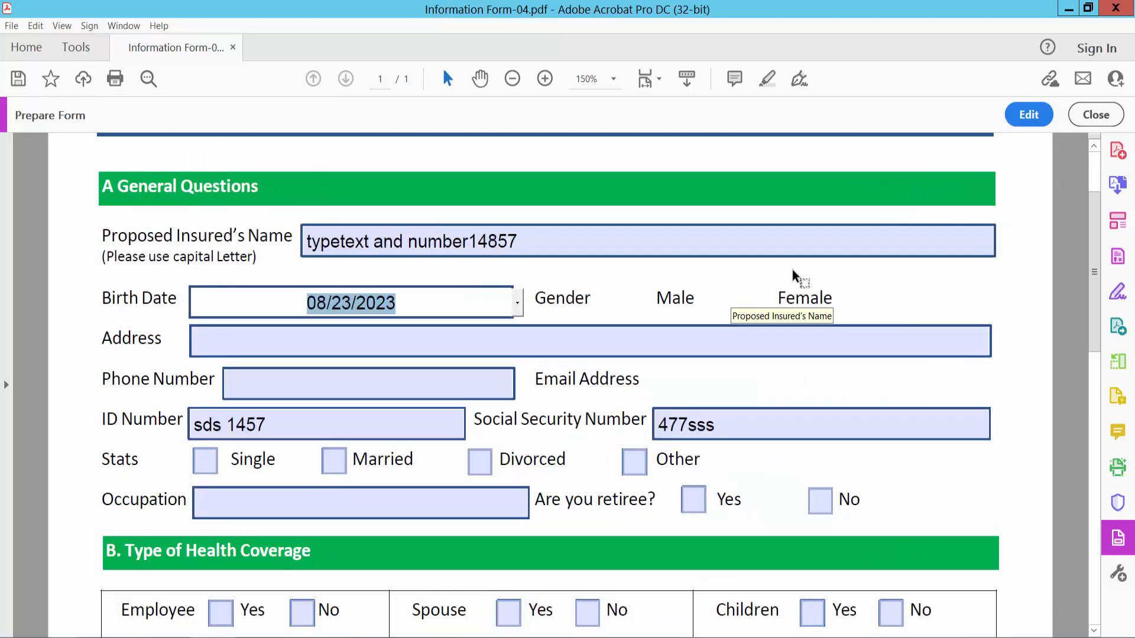
pyautogui.scroll(-3)
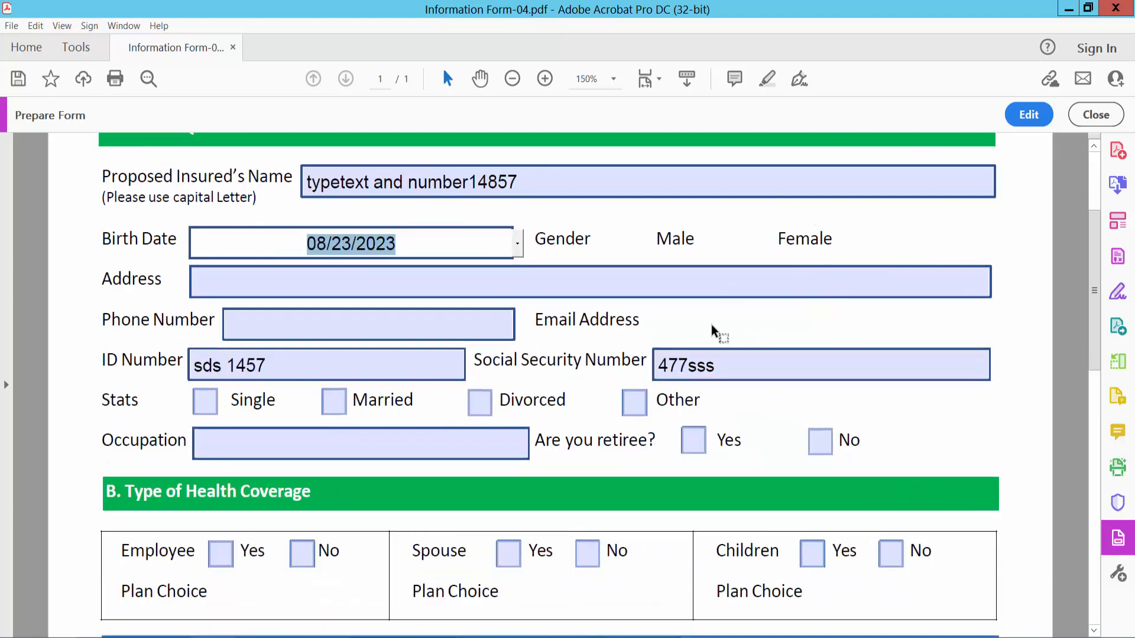
pyautogui.click(1027, 115)
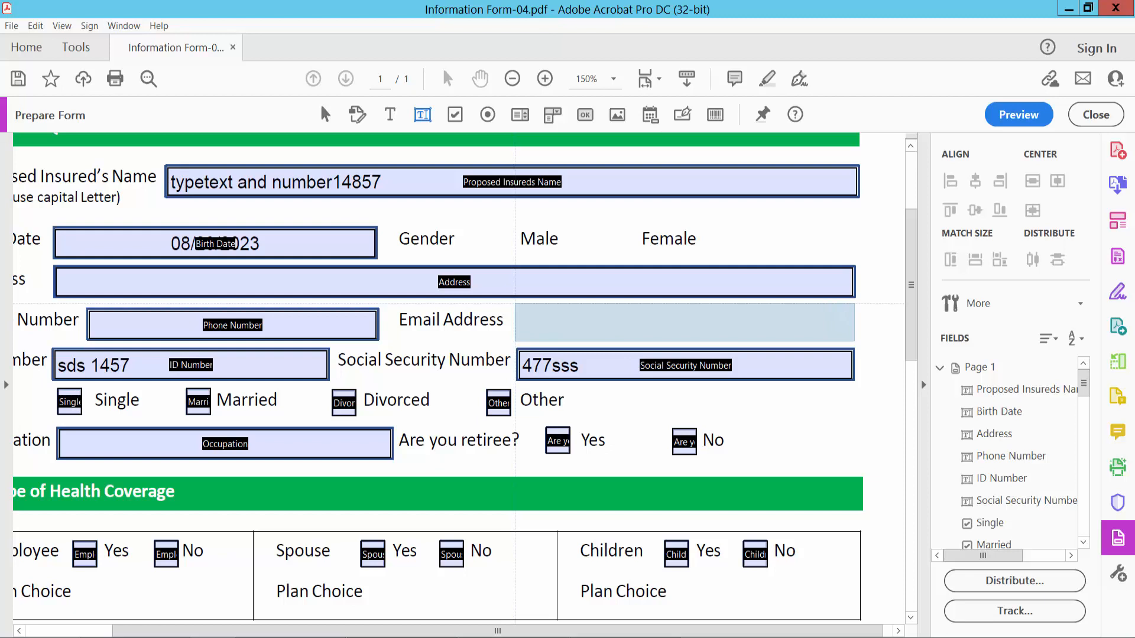
# Place a new text field beside Email Address and bring up its All Properties dialog.
pyautogui.click(684, 323)
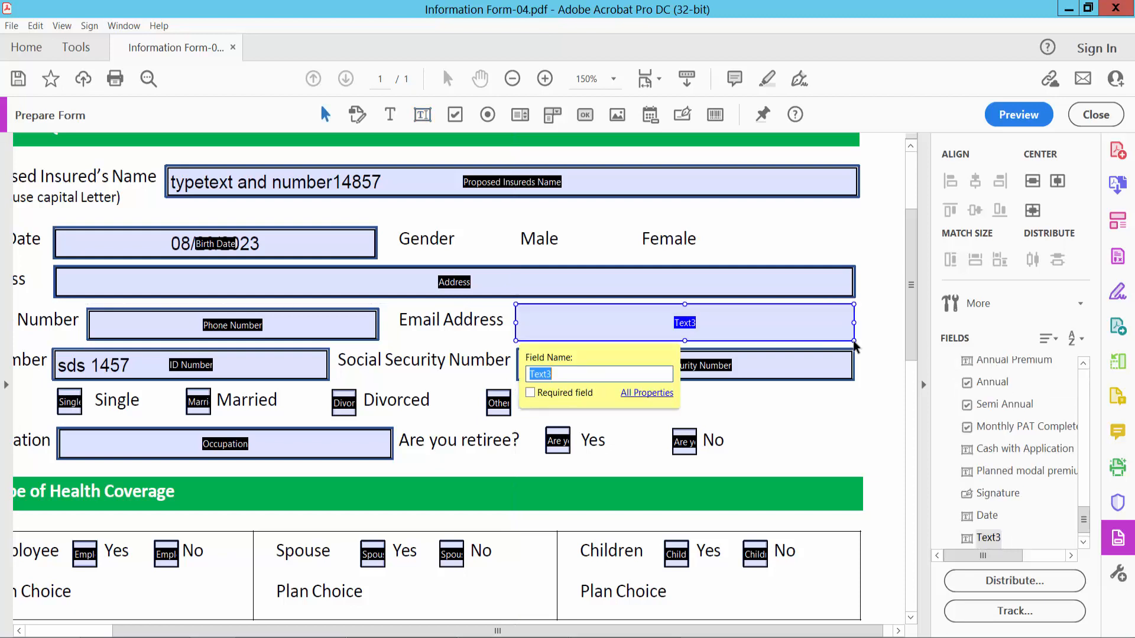
pyautogui.click(647, 393)
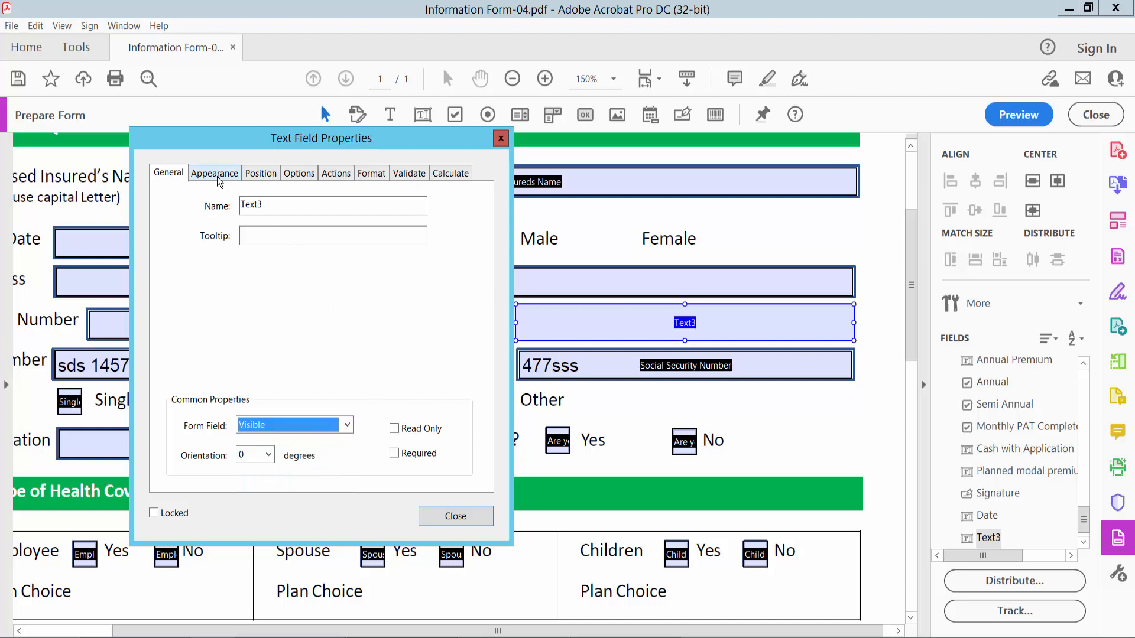
# In Appearance, give the field a pink medium border, white fill and Times Bold font, then close properties.
pyautogui.click(213, 172)
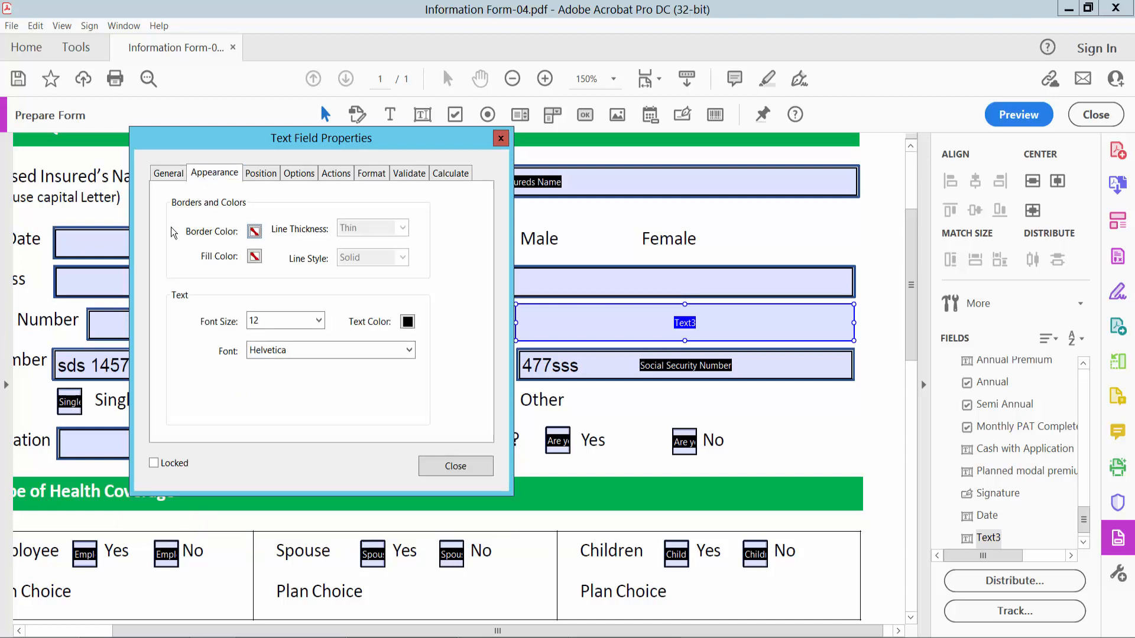
pyautogui.click(254, 231)
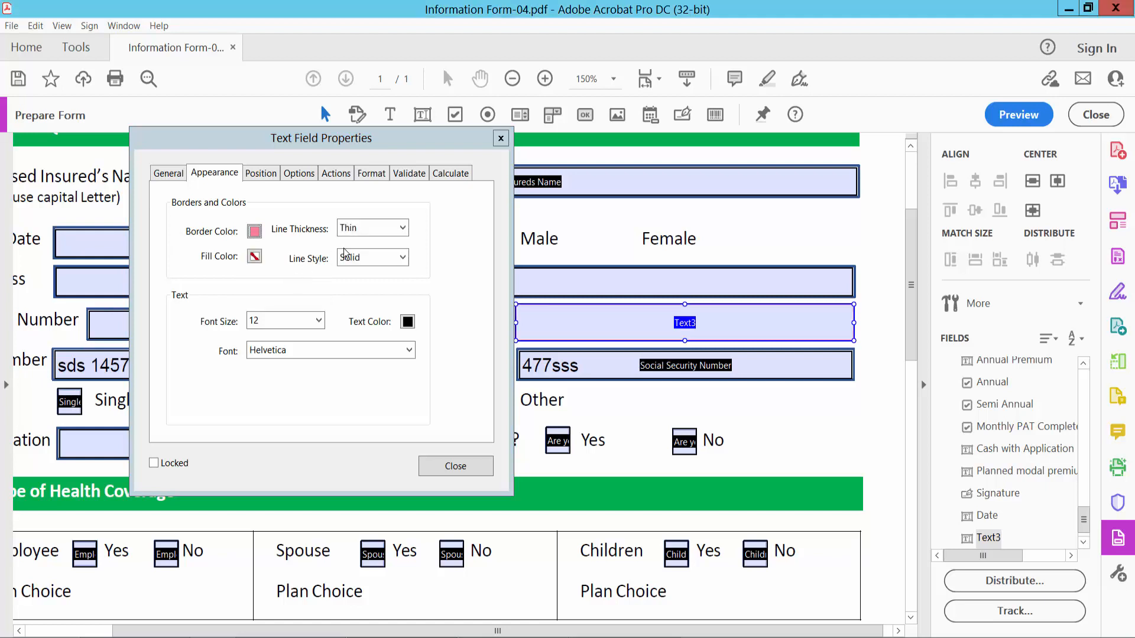
pyautogui.click(403, 227)
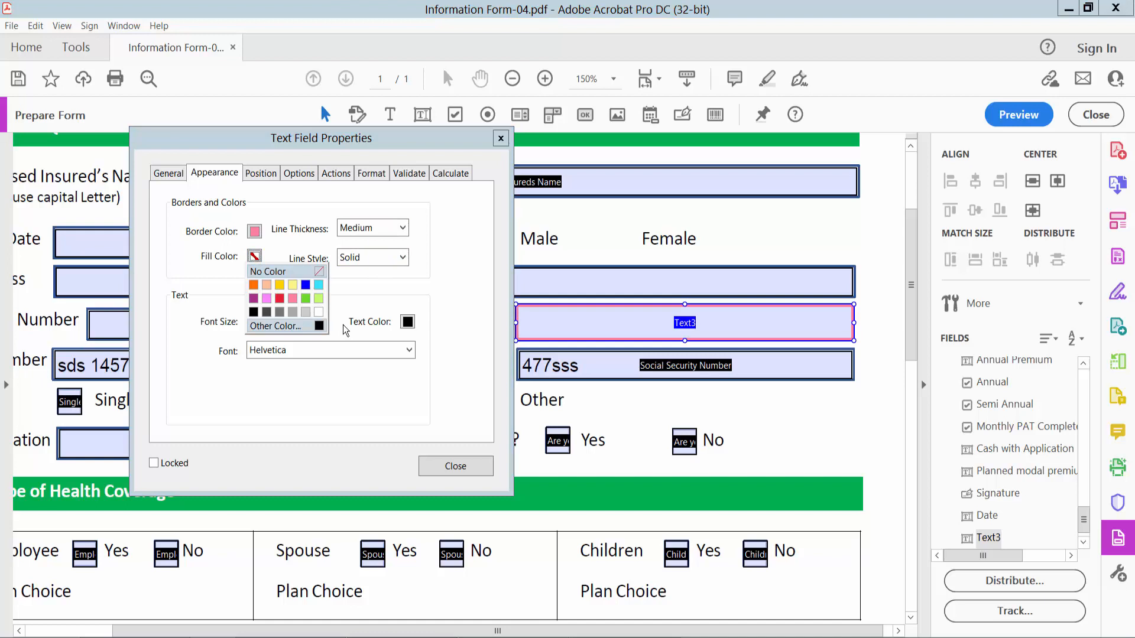
pyautogui.click(317, 320)
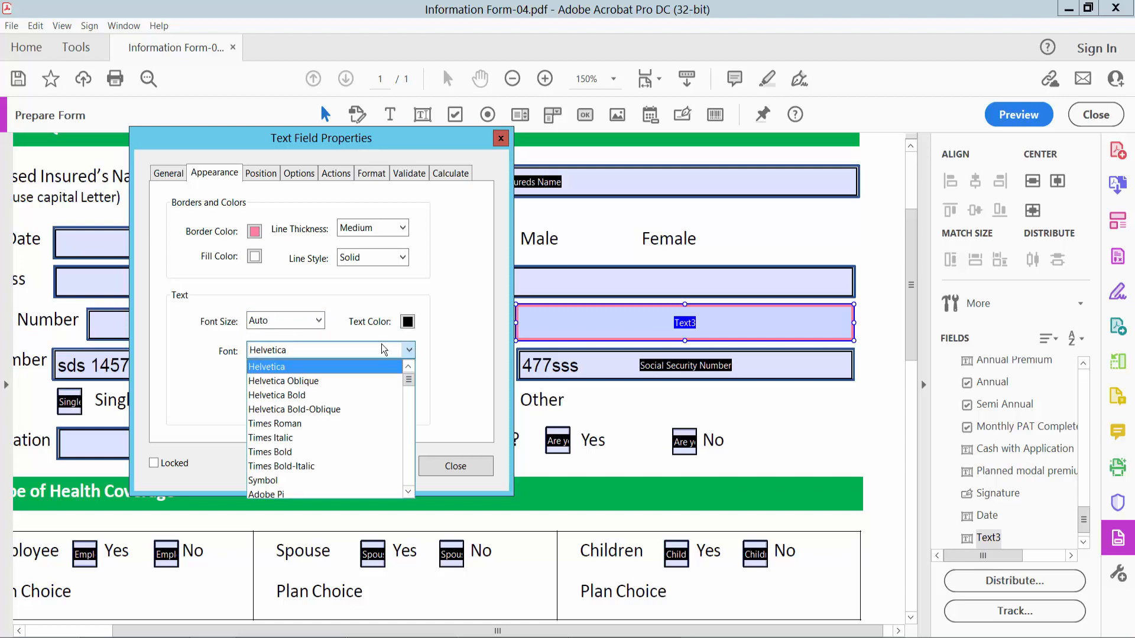
pyautogui.click(269, 452)
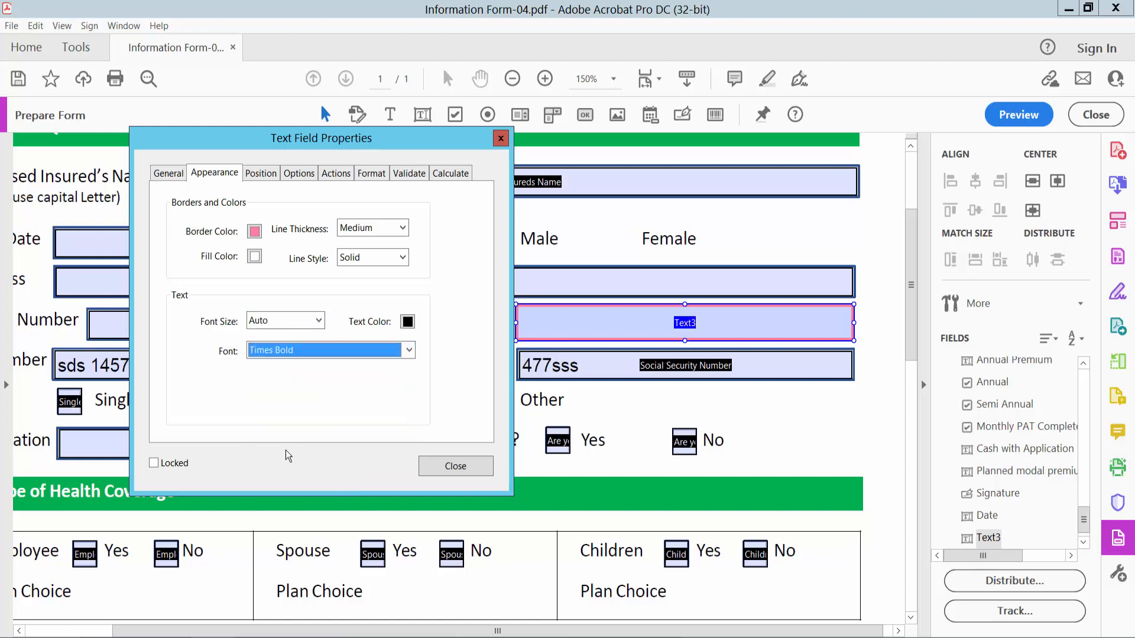
pyautogui.click(454, 466)
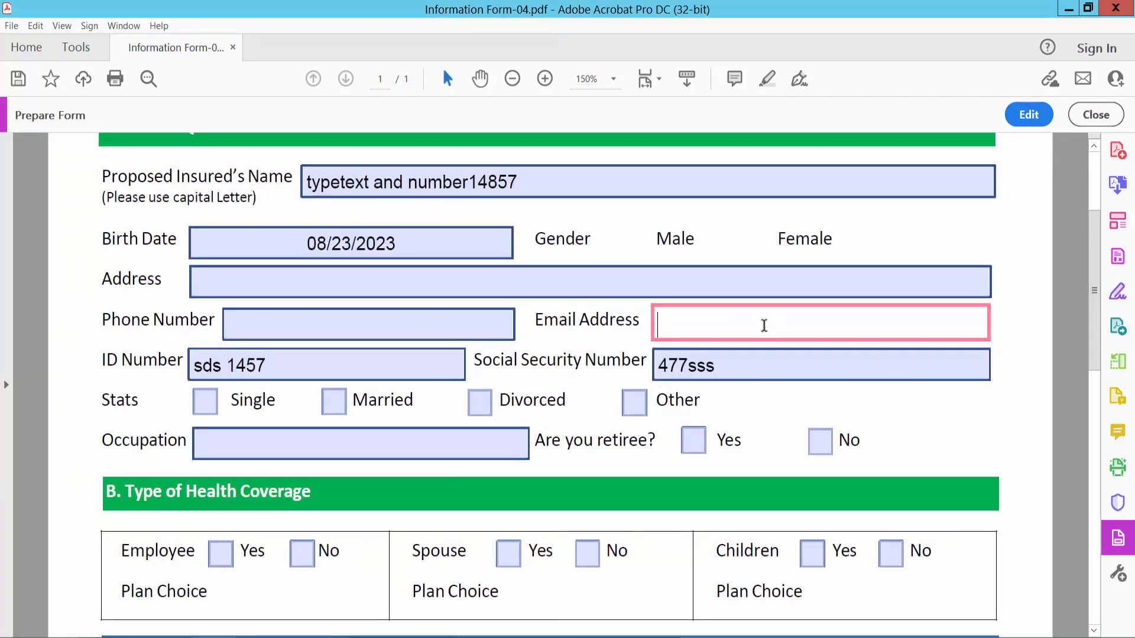
# Enter 'type text' in the Email Address field in preview and return to field editing.
pyautogui.write('type te')
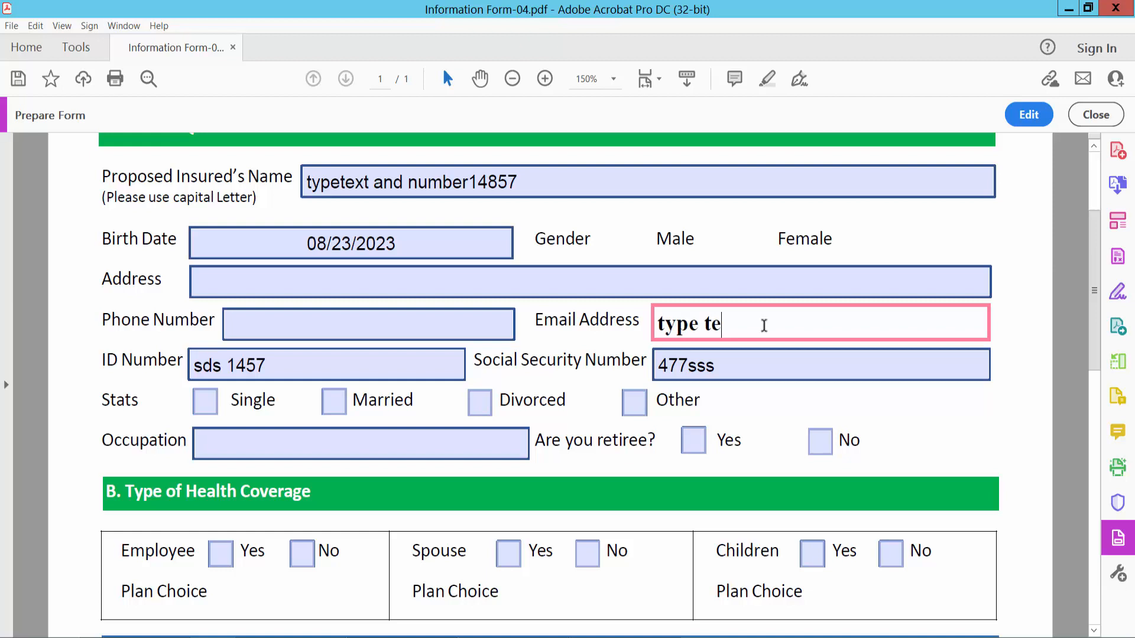
pyautogui.write('xt')
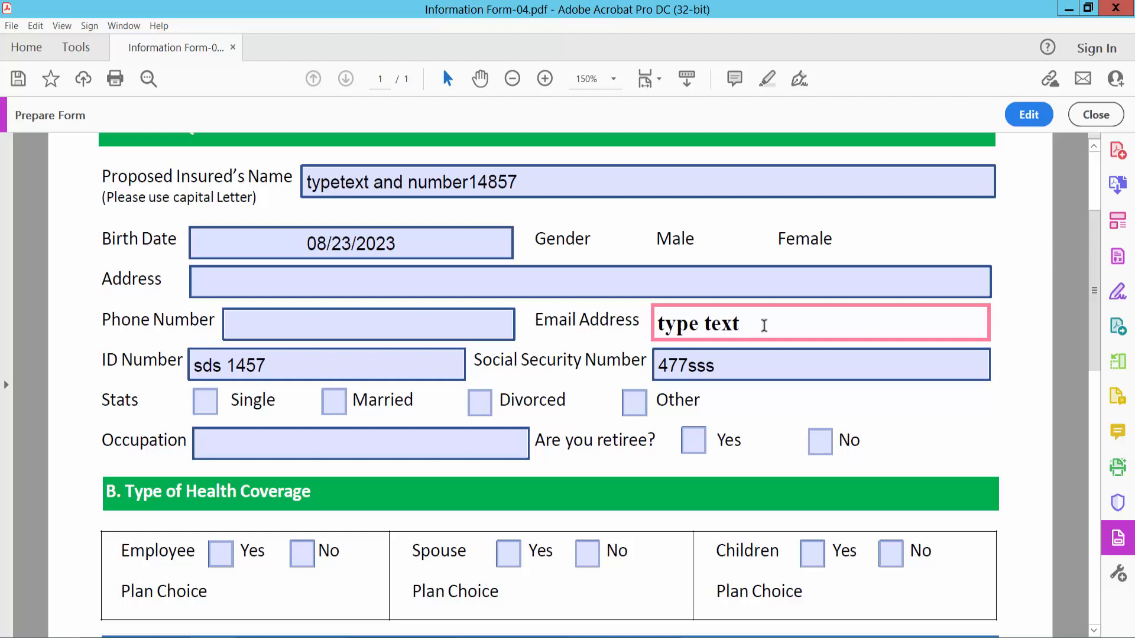
pyautogui.click(1027, 114)
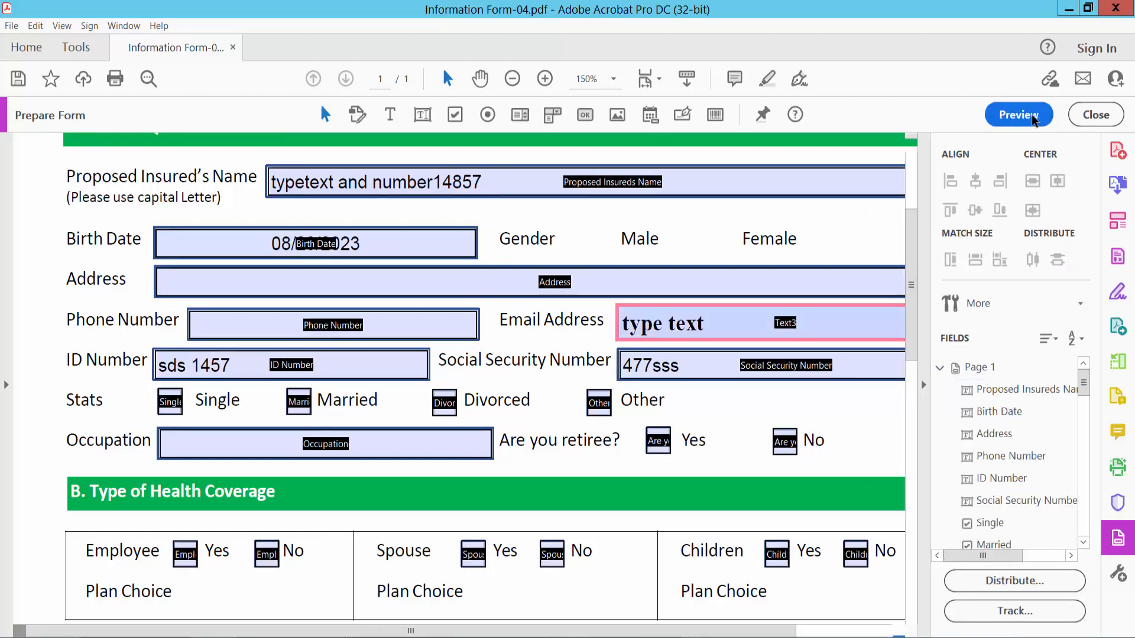
# Set the Email Address field's Options alignment to Center, then preview the form to confirm.
pyautogui.rightClick(681, 322)
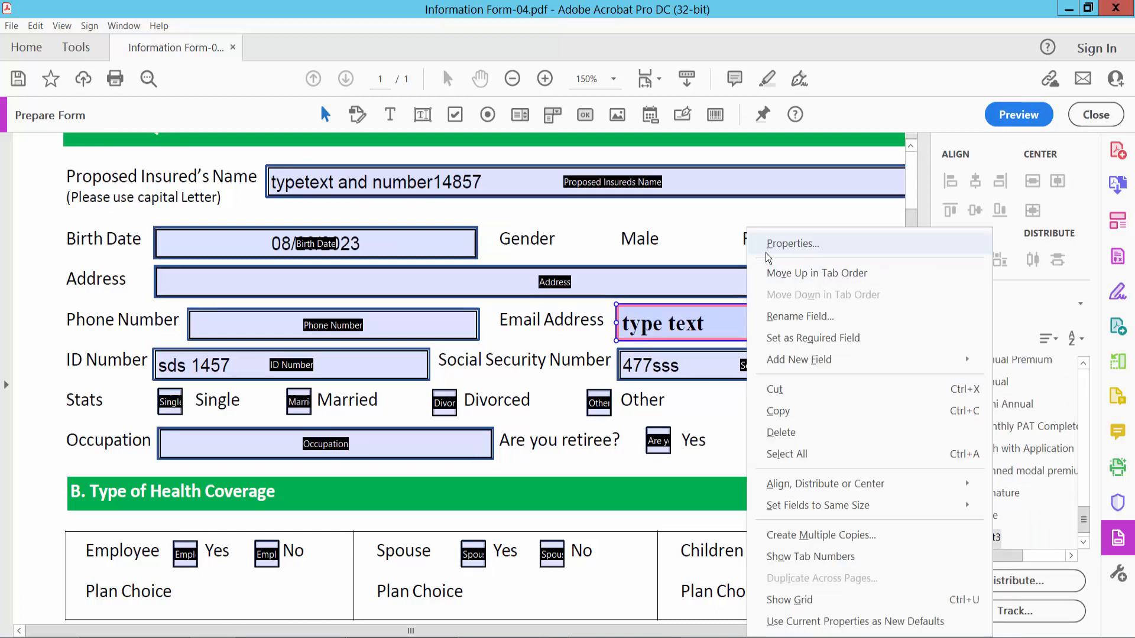
pyautogui.click(792, 243)
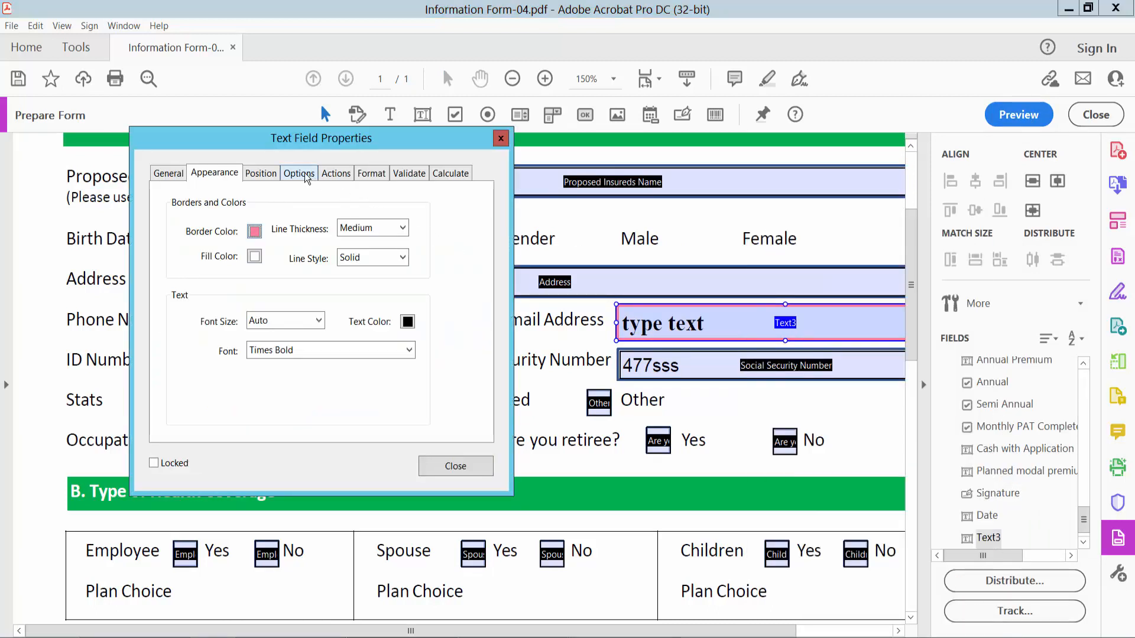
pyautogui.click(299, 173)
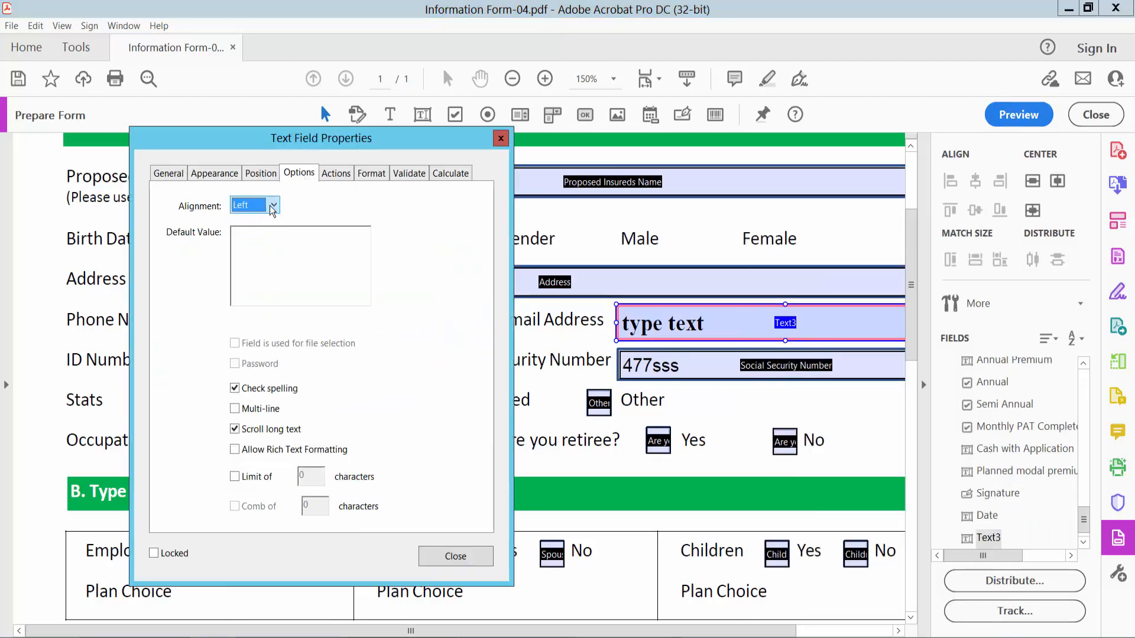
pyautogui.click(254, 204)
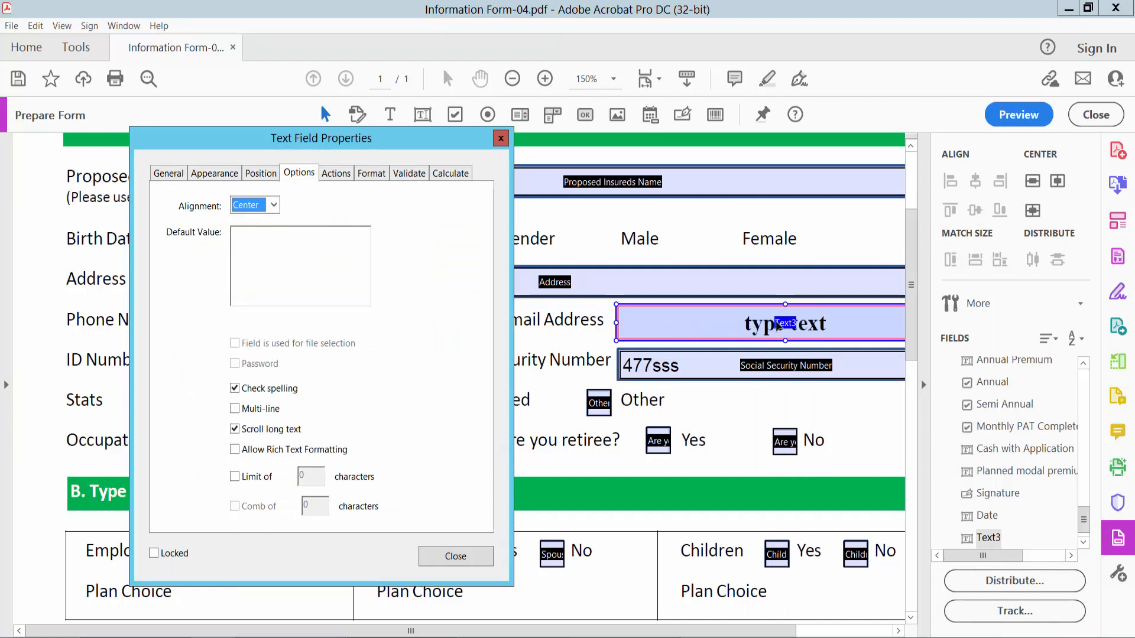
pyautogui.click(455, 555)
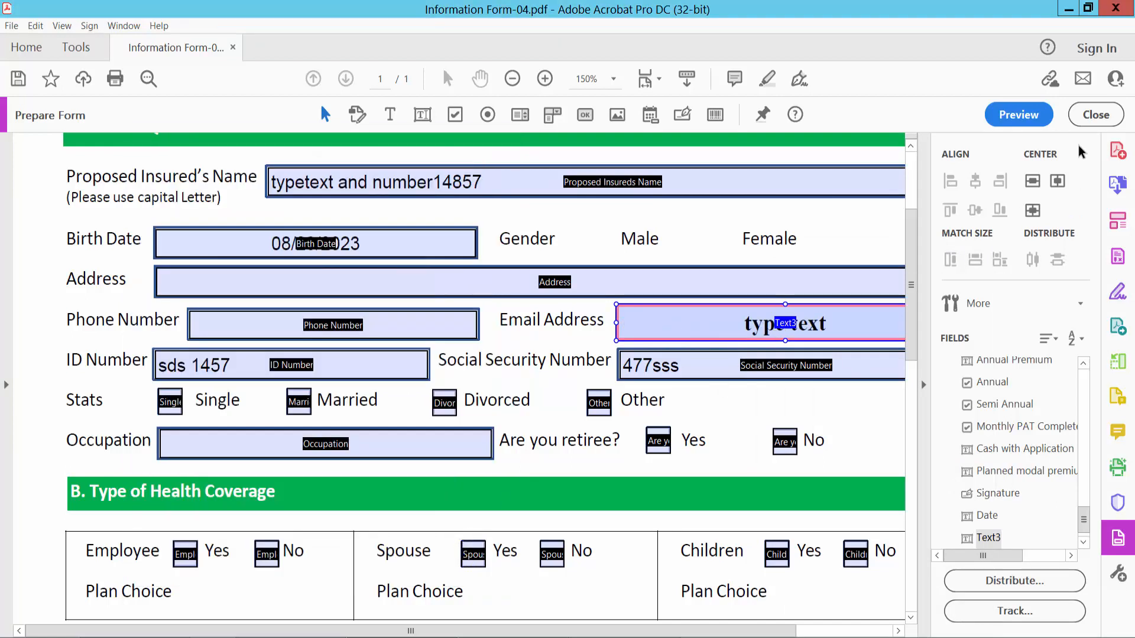
pyautogui.click(1018, 115)
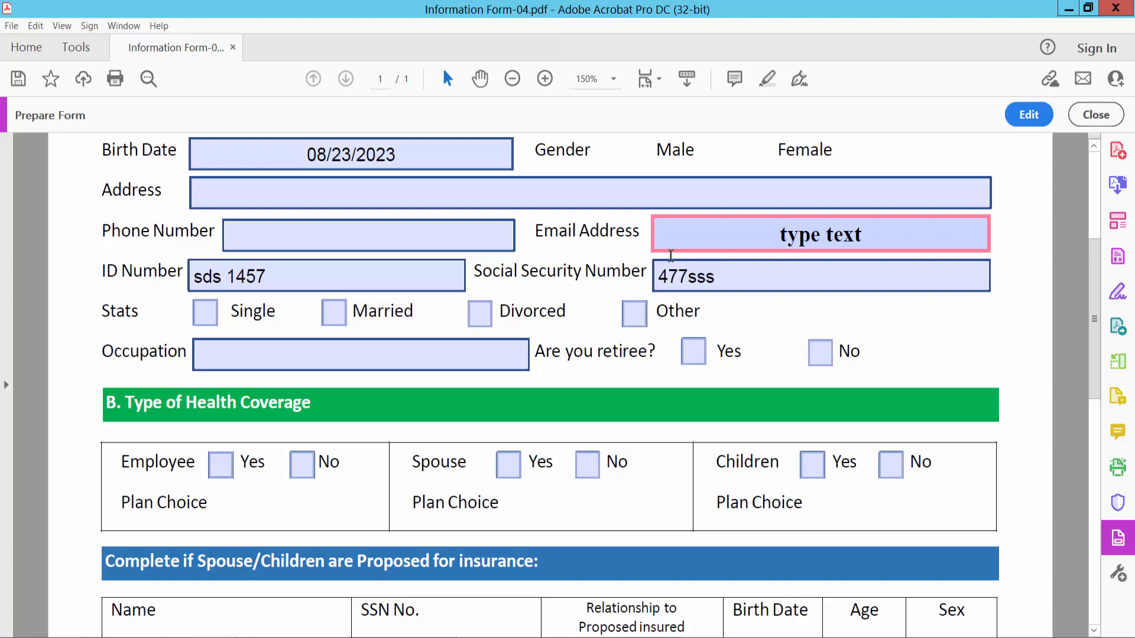
pyautogui.scroll(-3)
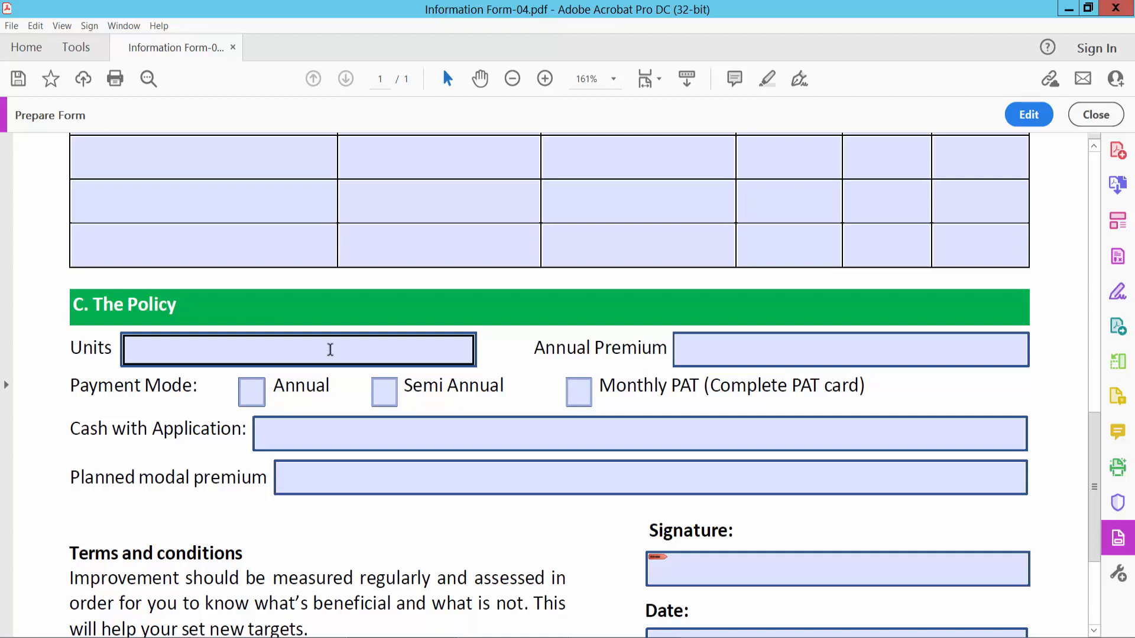
# Dismiss the Units field's context menu in preview and return to editing the Policy section fields.
pyautogui.rightClick(297, 350)
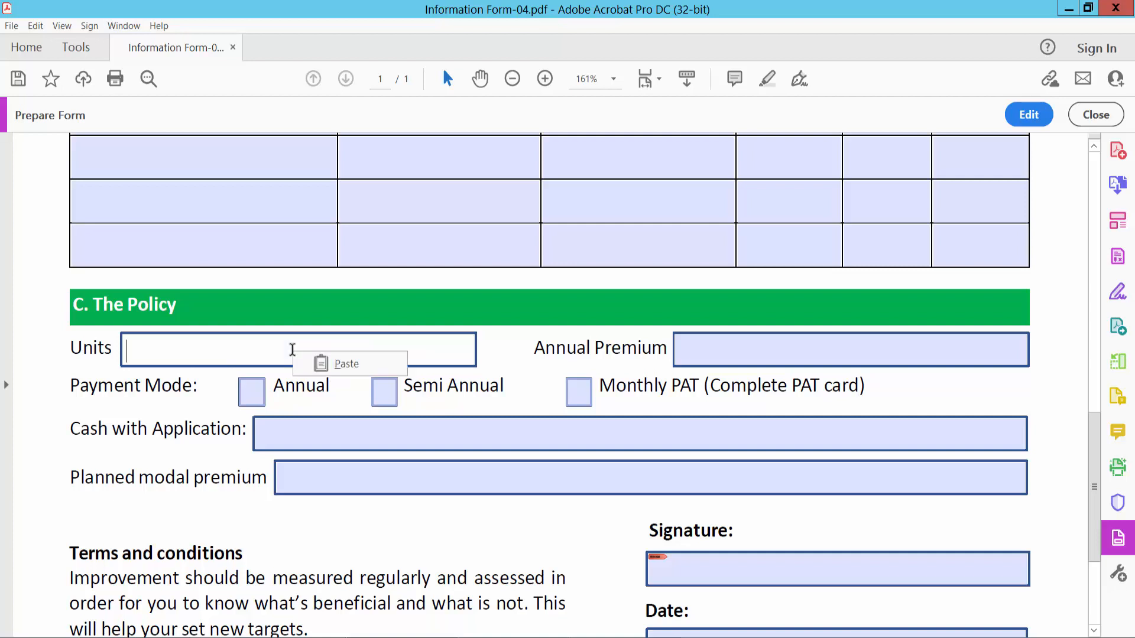
pyautogui.moveTo(1027, 114)
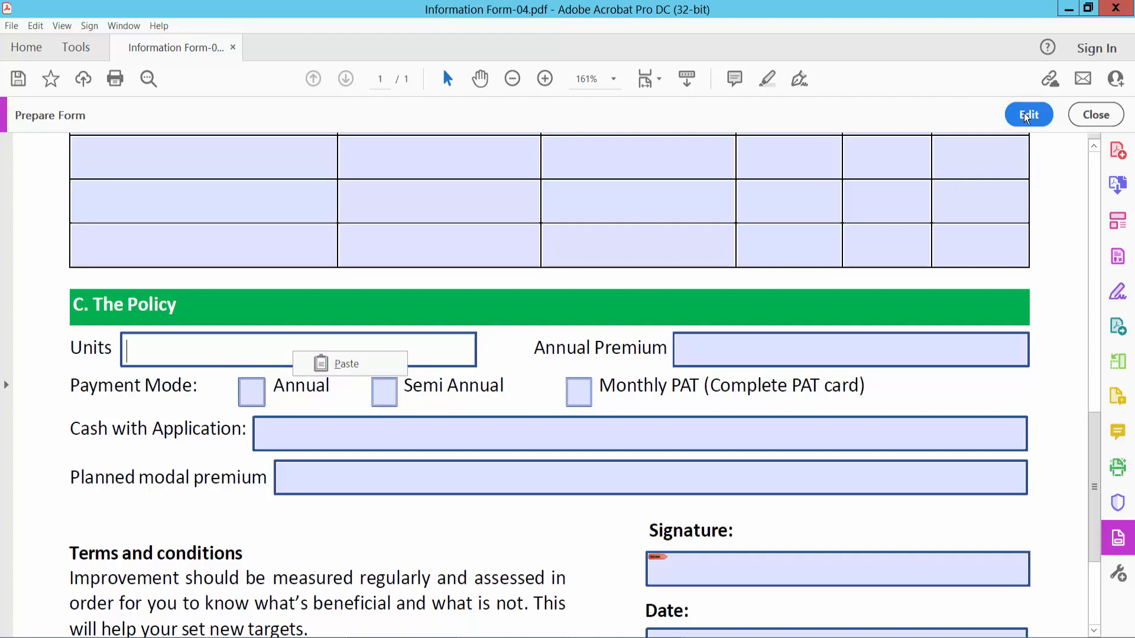
pyautogui.click(1027, 115)
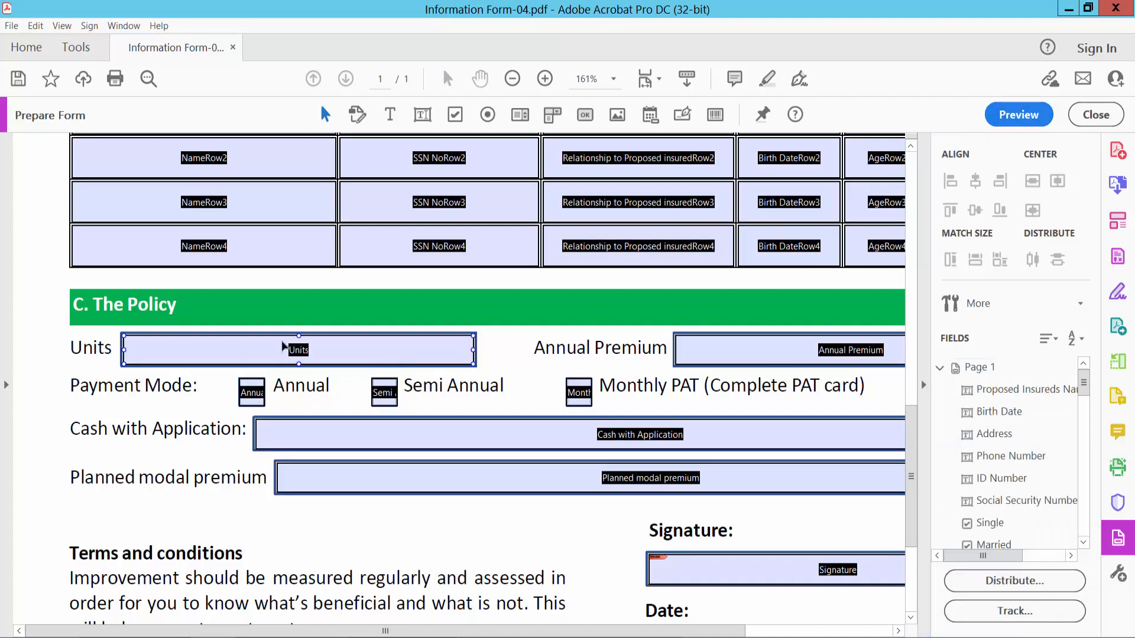
# Format the Units field as a Number with 0 decimal places and no currency symbol.
pyautogui.doubleClick(298, 350)
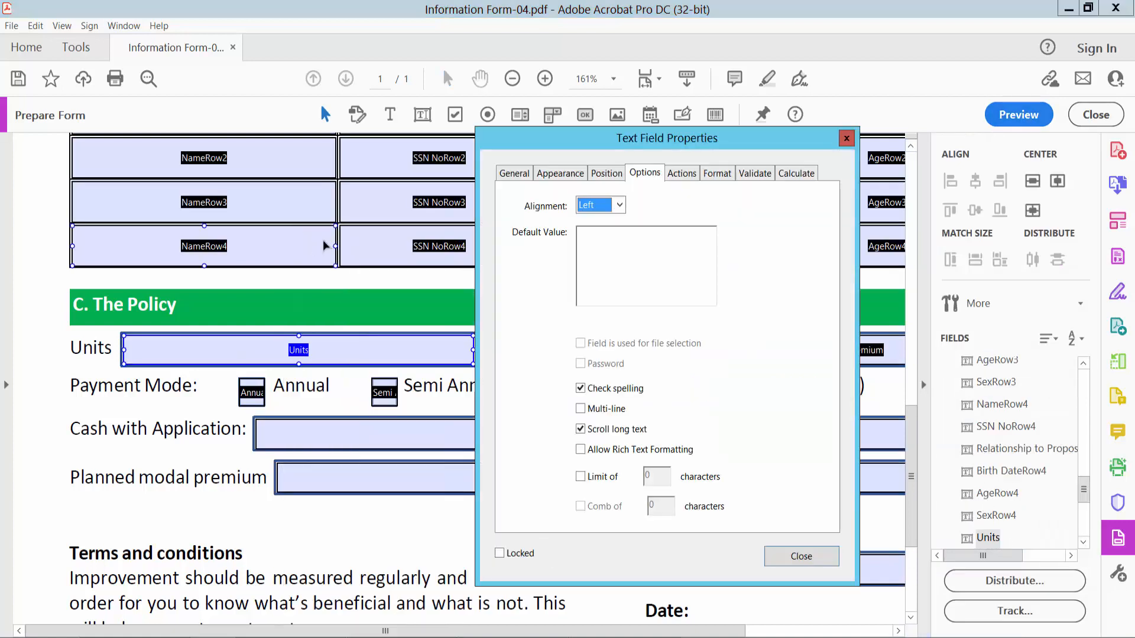
pyautogui.click(618, 205)
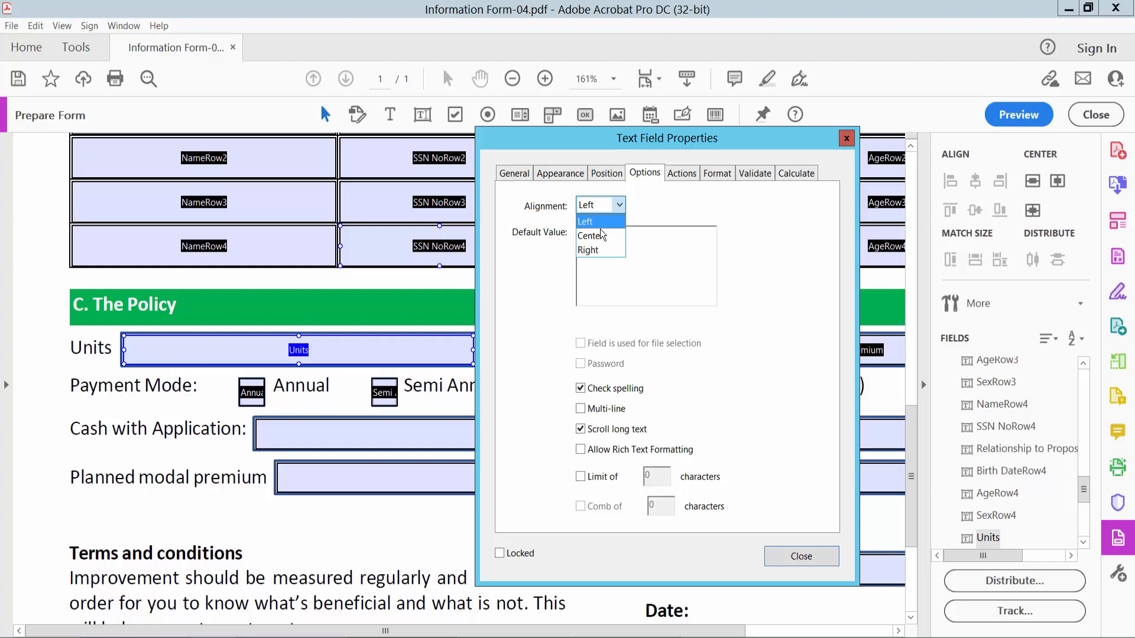
pyautogui.click(717, 173)
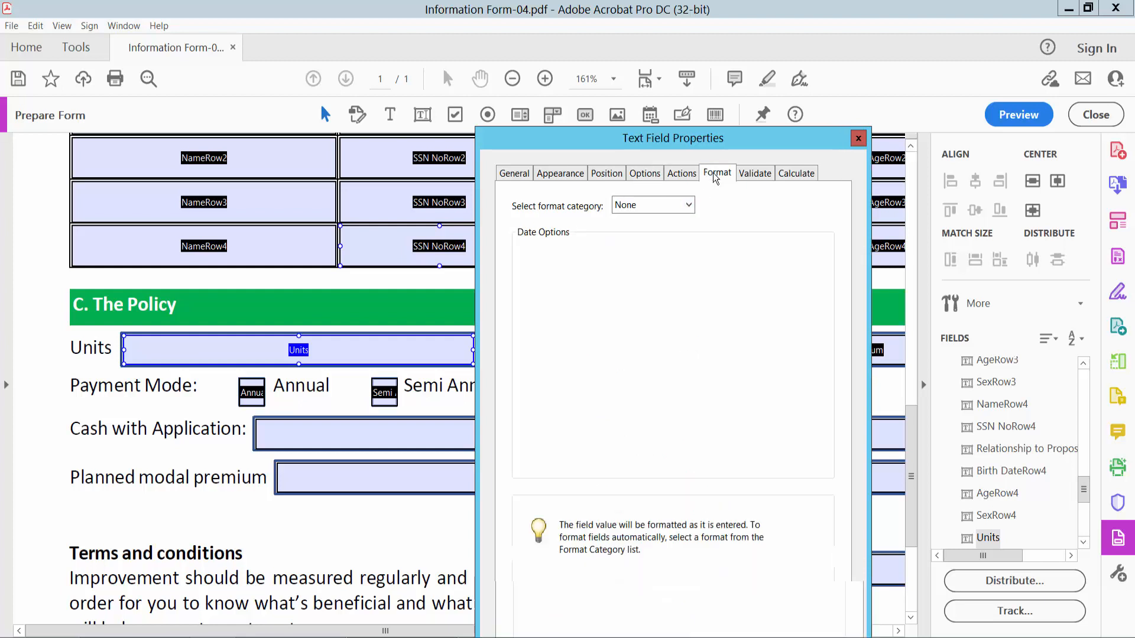
pyautogui.click(650, 205)
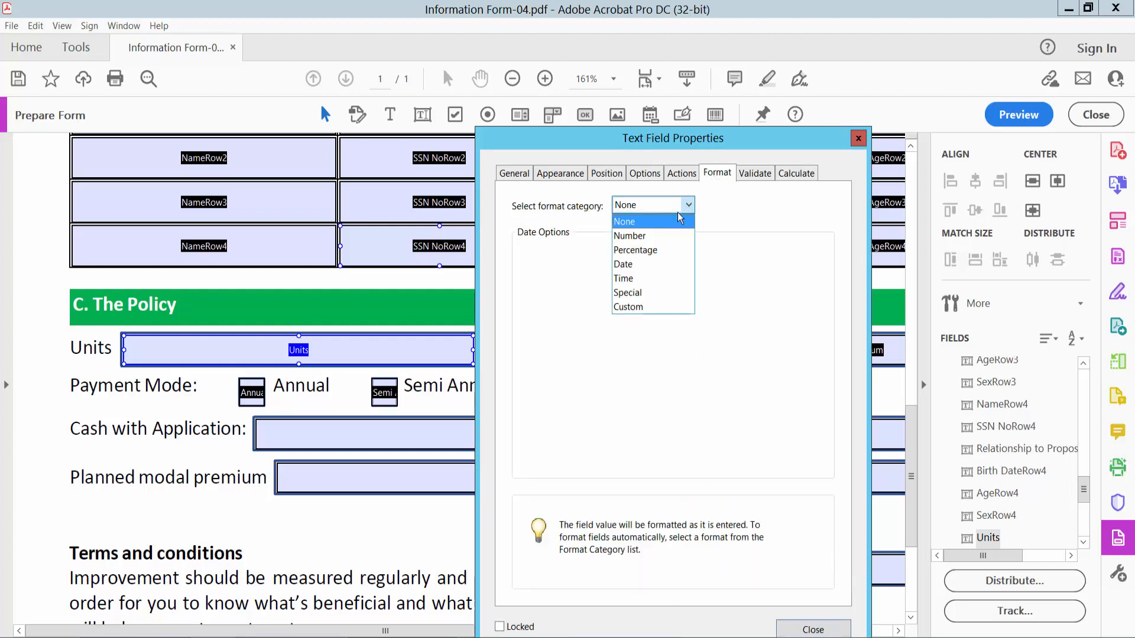
pyautogui.moveTo(635, 250)
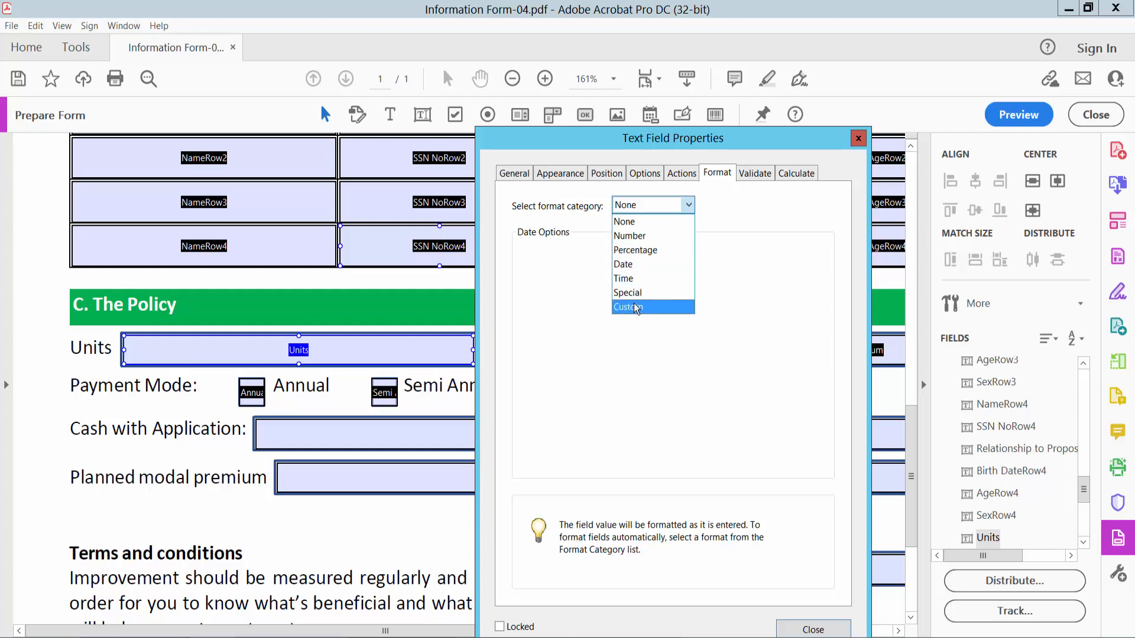
pyautogui.moveTo(630, 237)
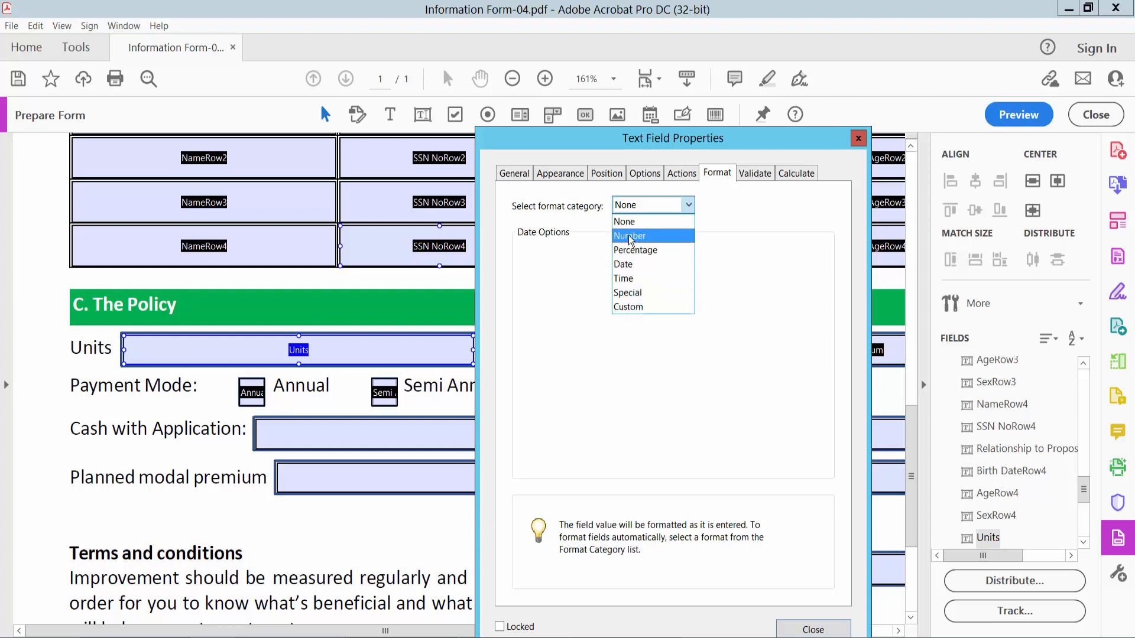
pyautogui.click(627, 236)
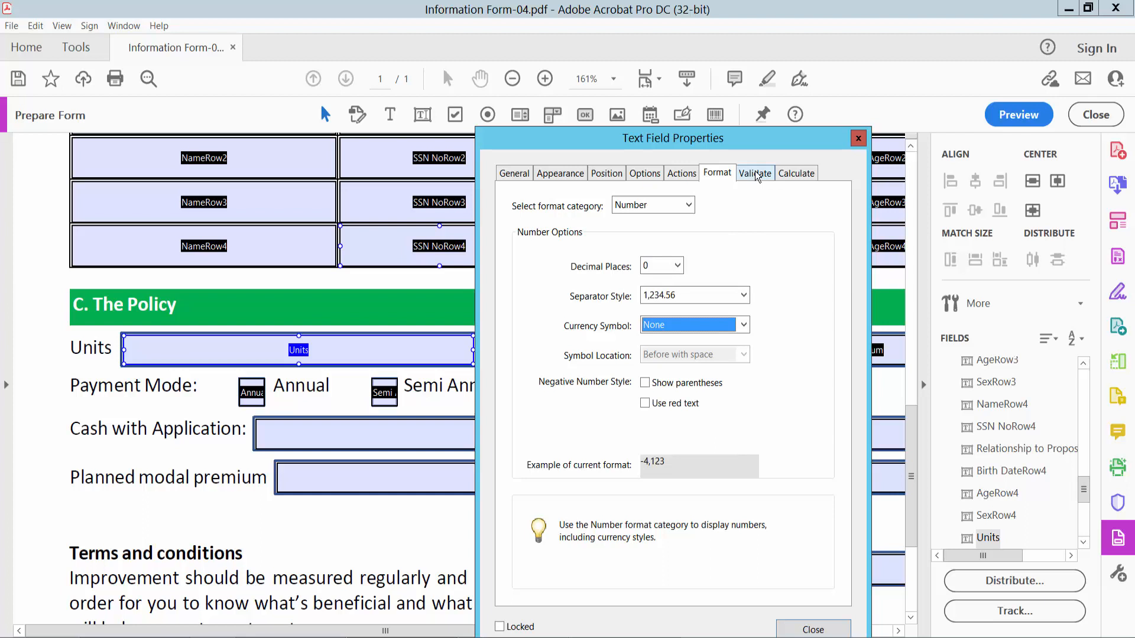
# Restrict the Units field value to the range 0 to 100 on the Validate settings.
pyautogui.click(754, 172)
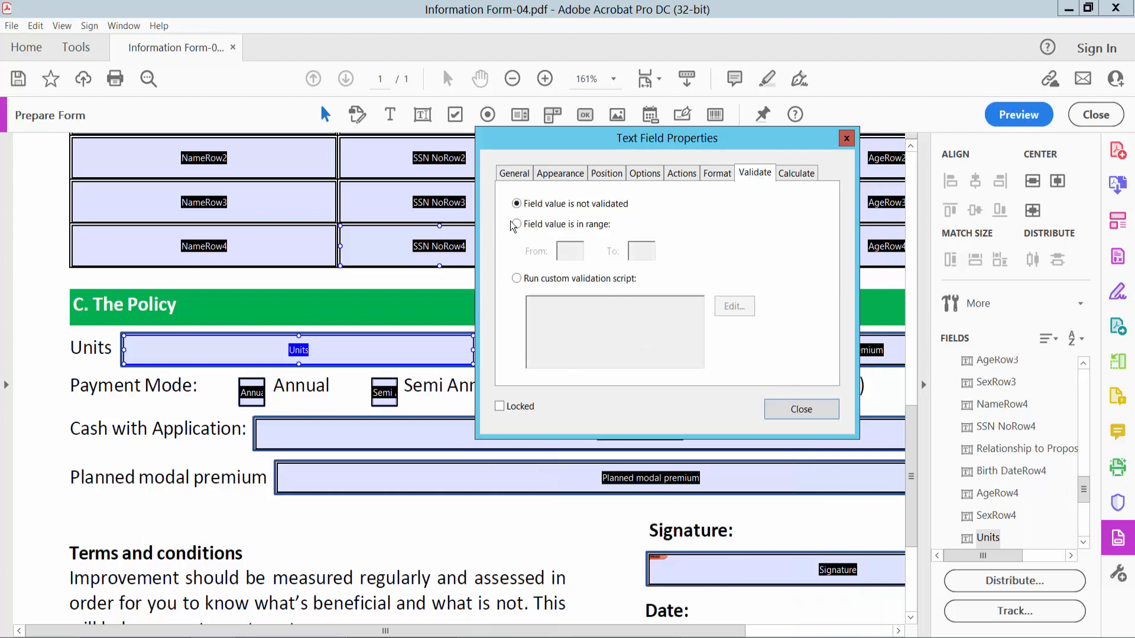
pyautogui.click(517, 225)
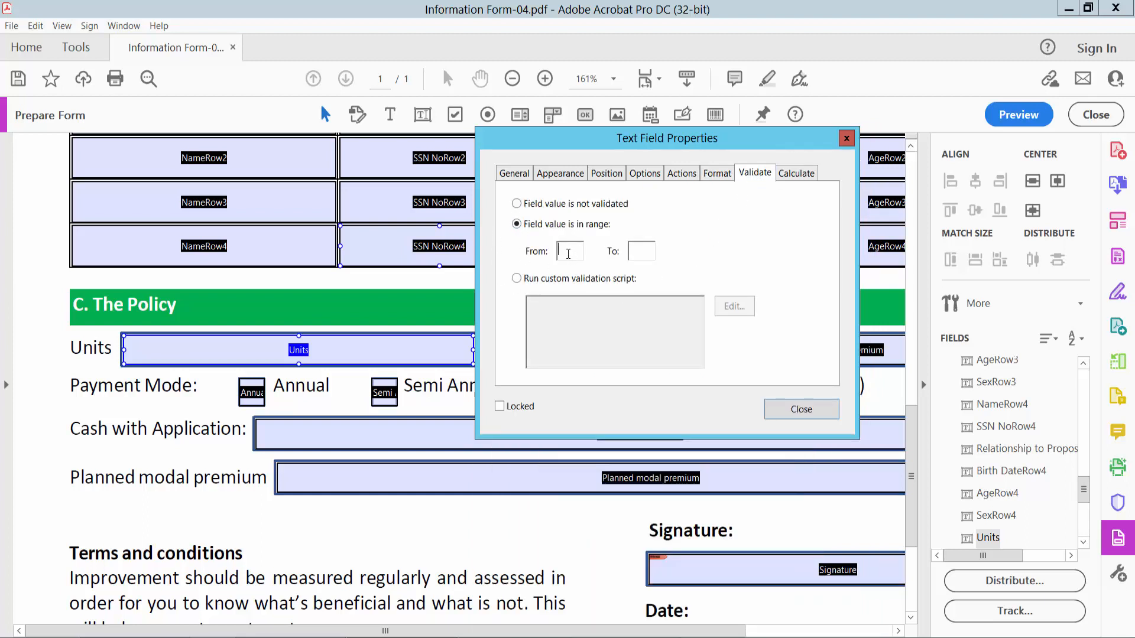
pyautogui.write('0')
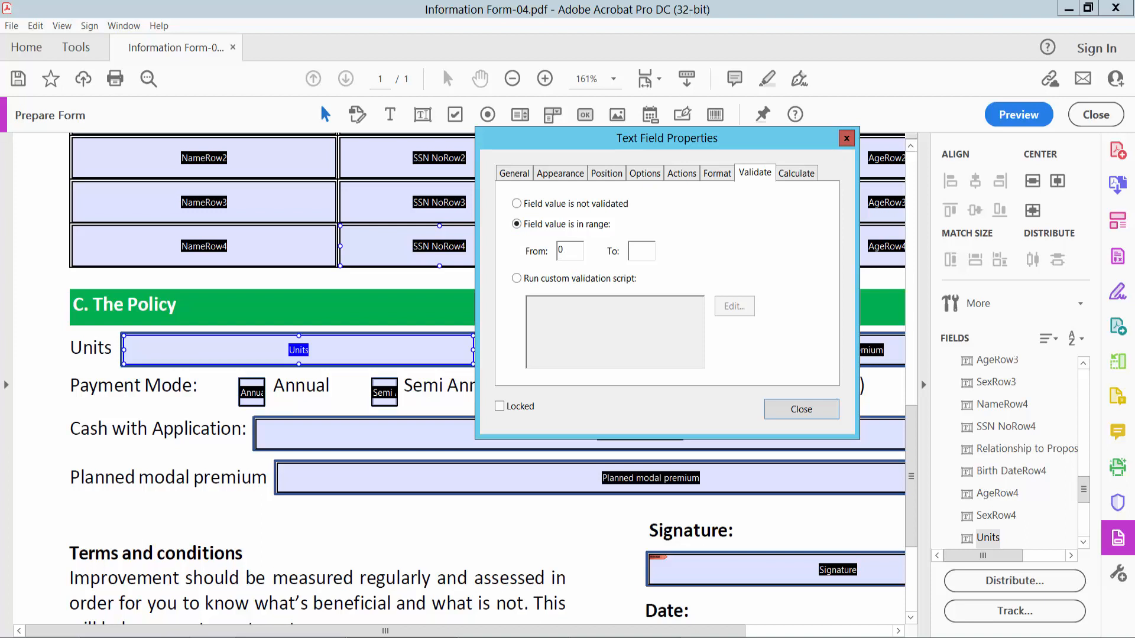
pyautogui.click(639, 251)
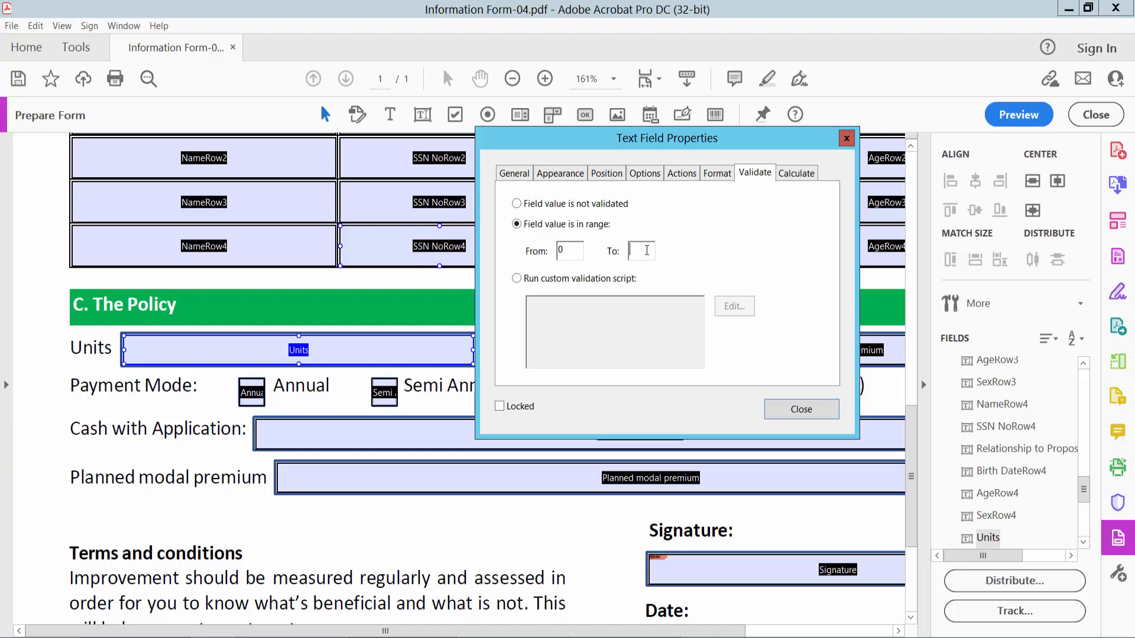
pyautogui.write('100')
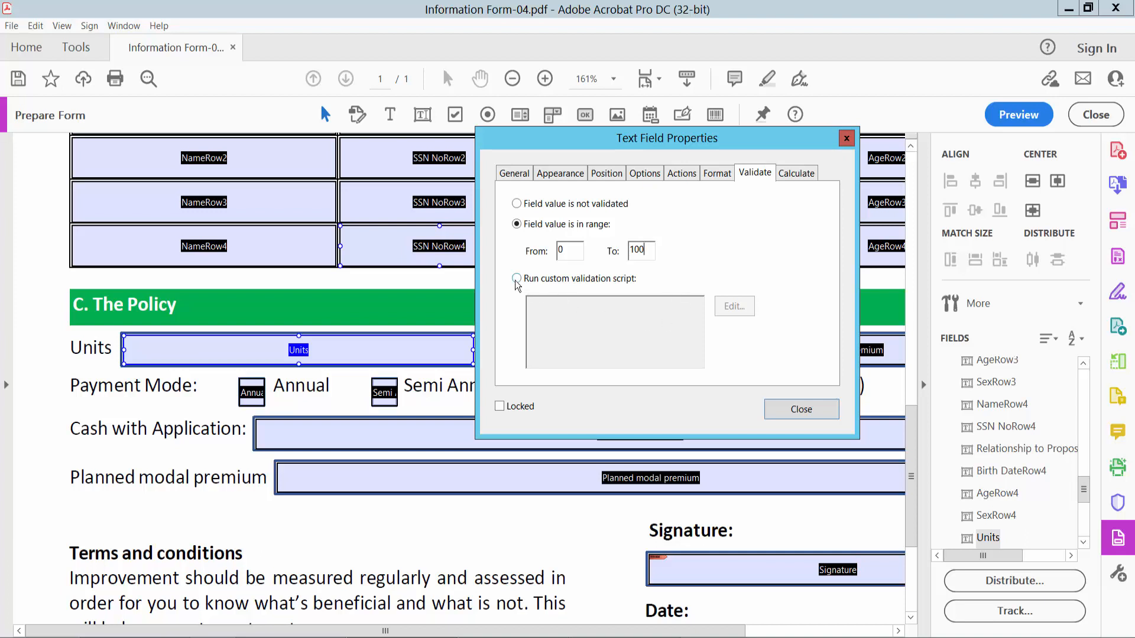
# Re-enter the 0 to 100 range, apply it and close the Units field properties.
pyautogui.click(516, 279)
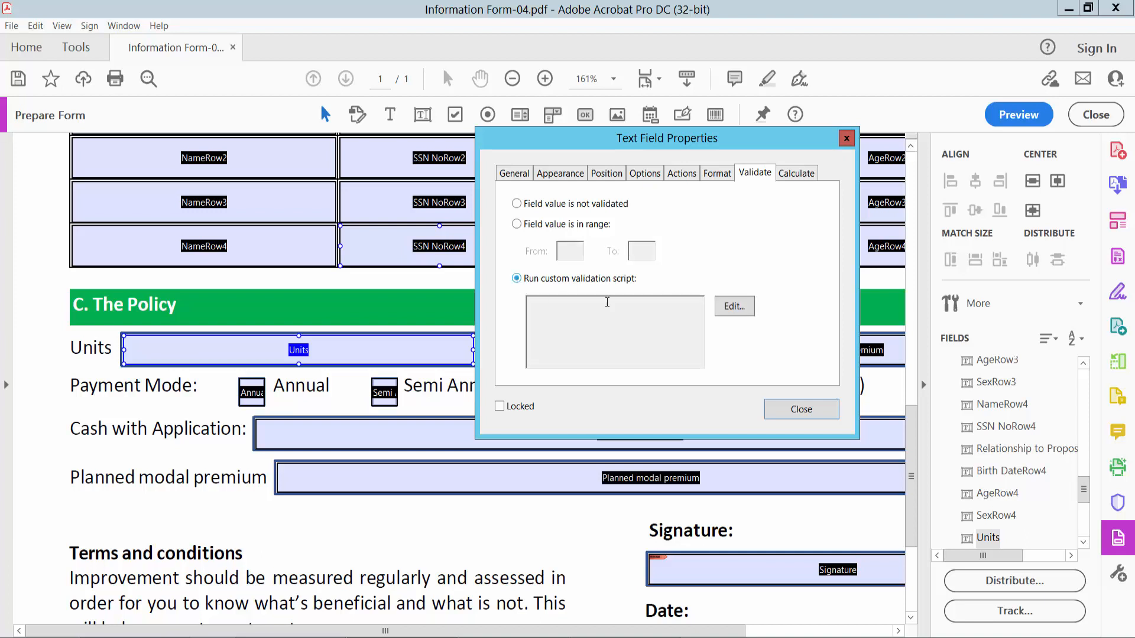
pyautogui.click(517, 224)
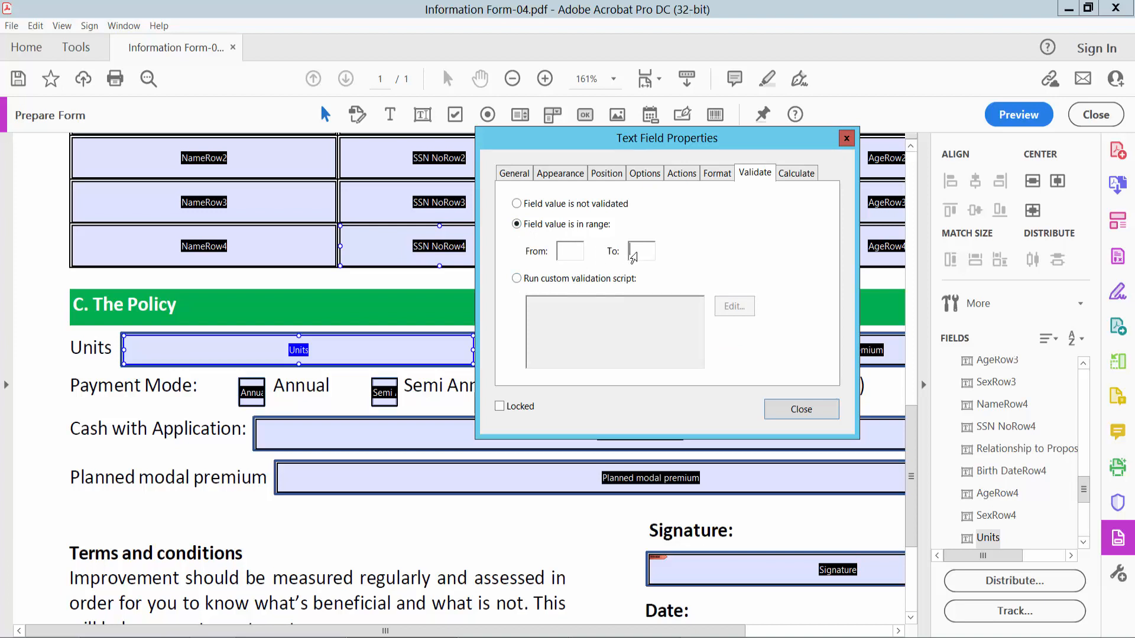
pyautogui.write('100')
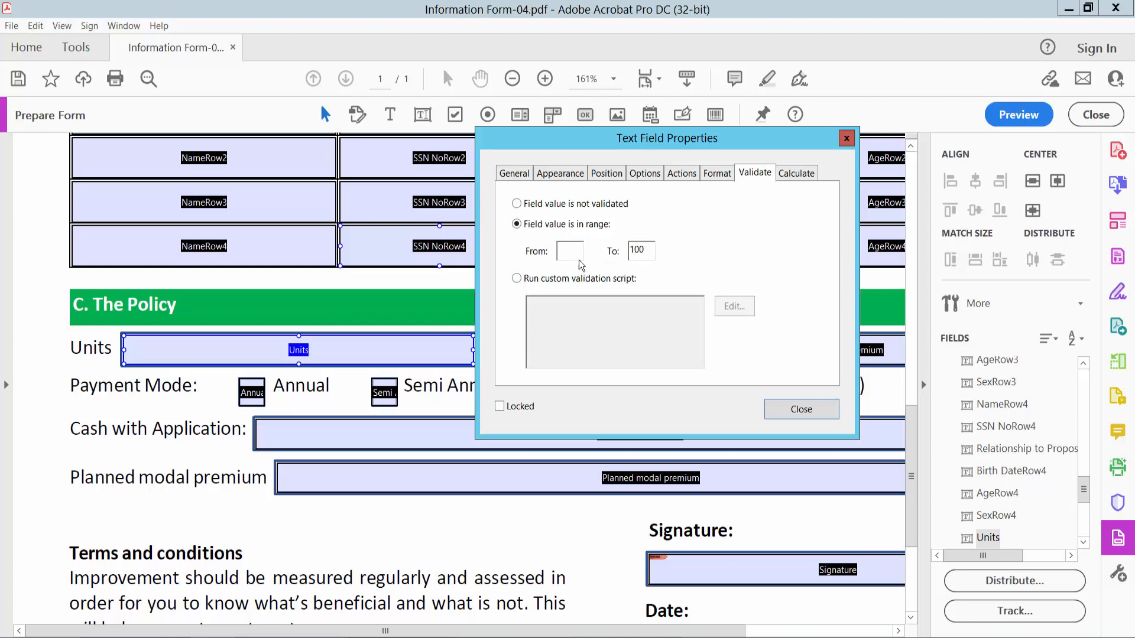
pyautogui.write('0')
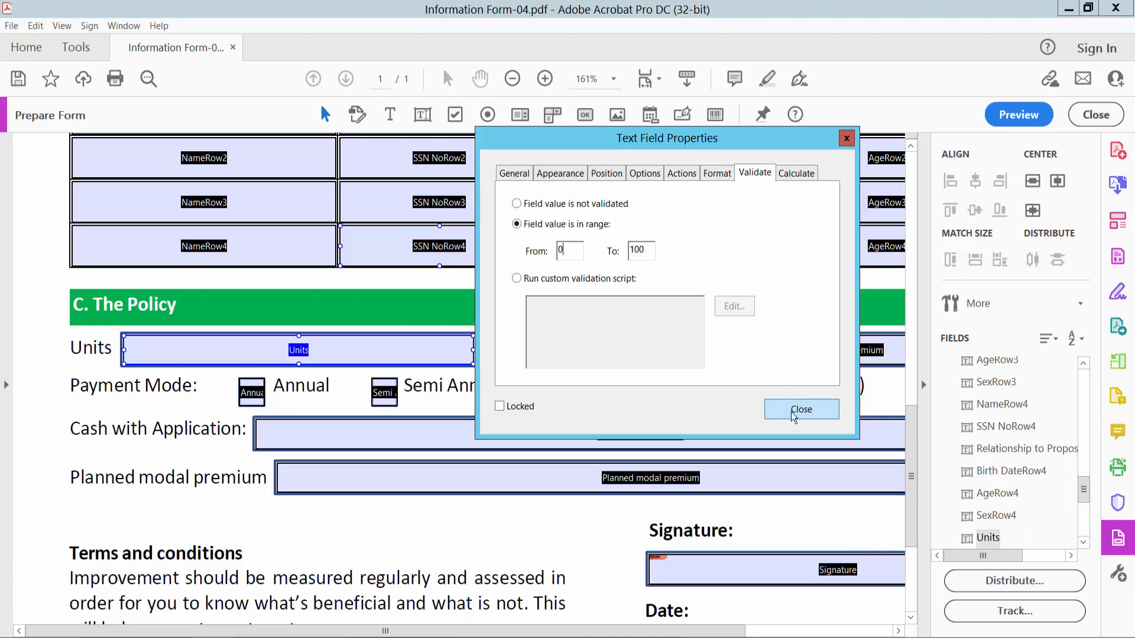
pyautogui.click(801, 409)
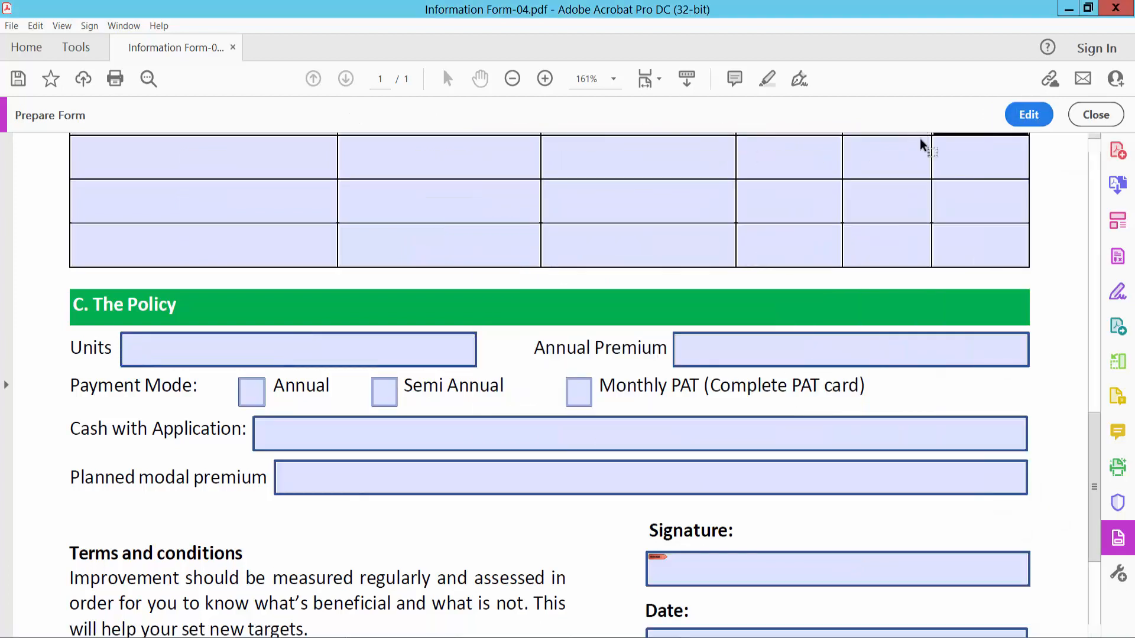
# In preview, enter 99 in Units, then 102, which is rejected with an out-of-range warning.
pyautogui.click(296, 349)
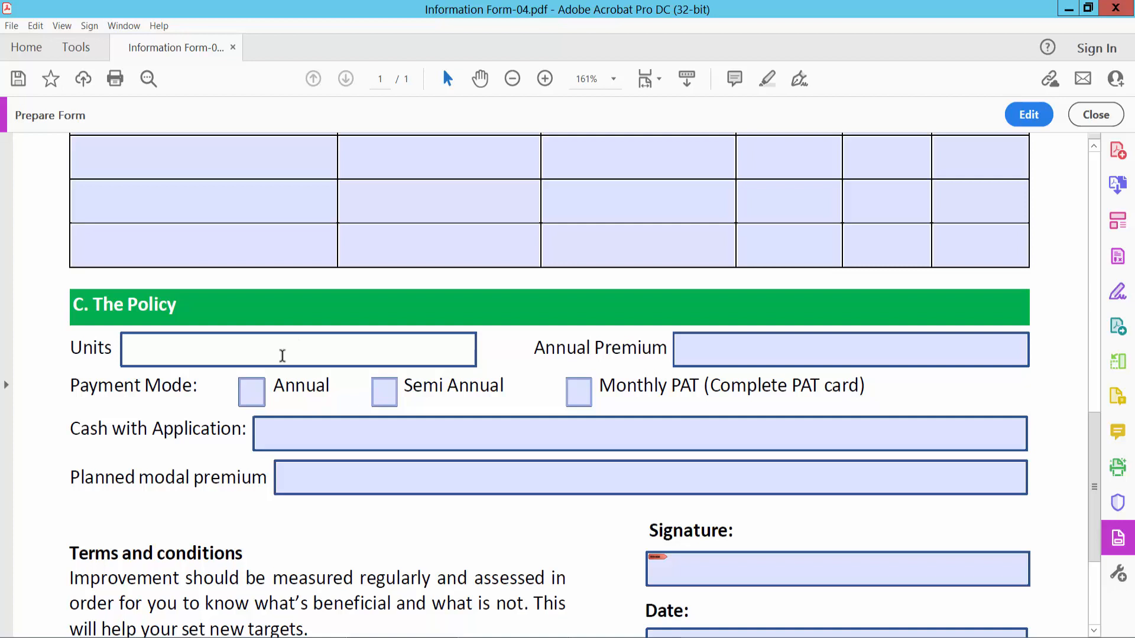
pyautogui.write('99')
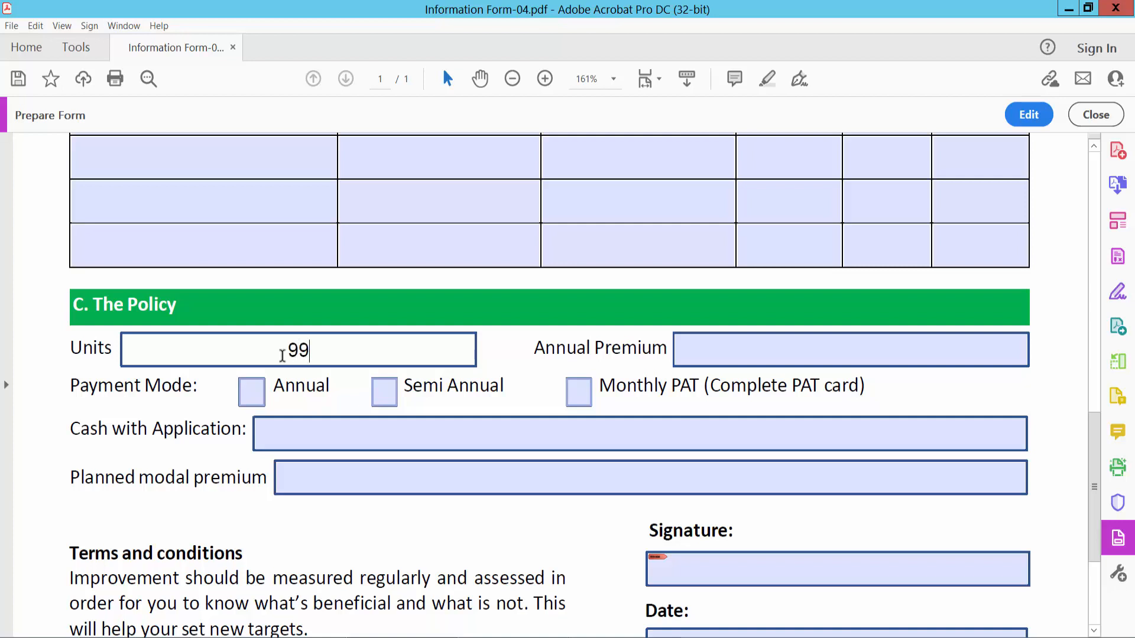
pyautogui.doubleClick(296, 350)
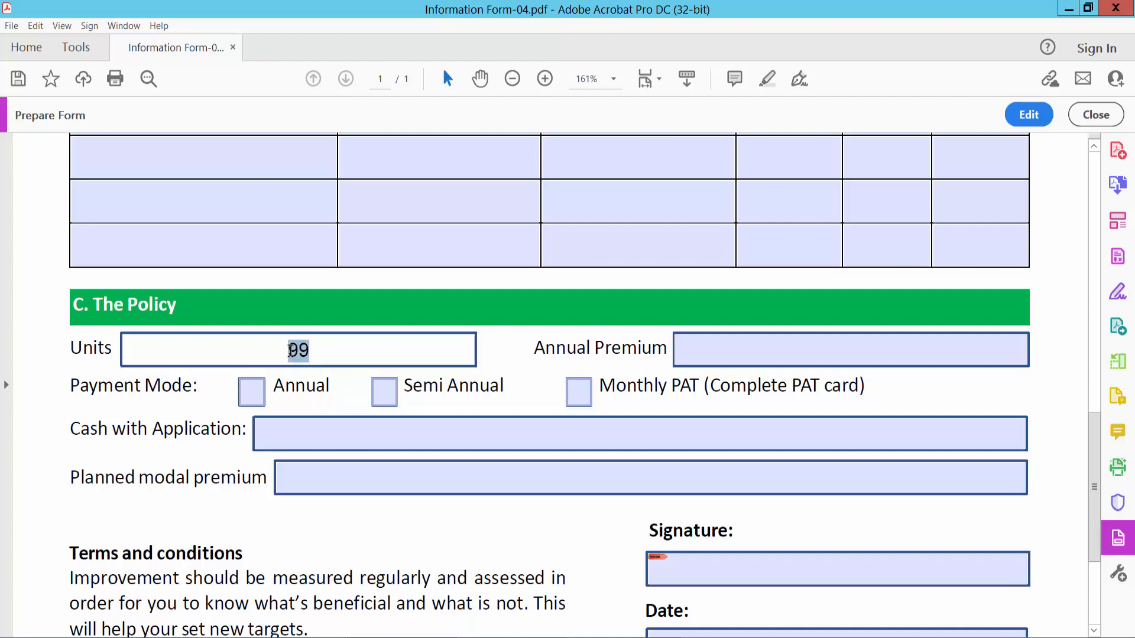
pyautogui.write('102')
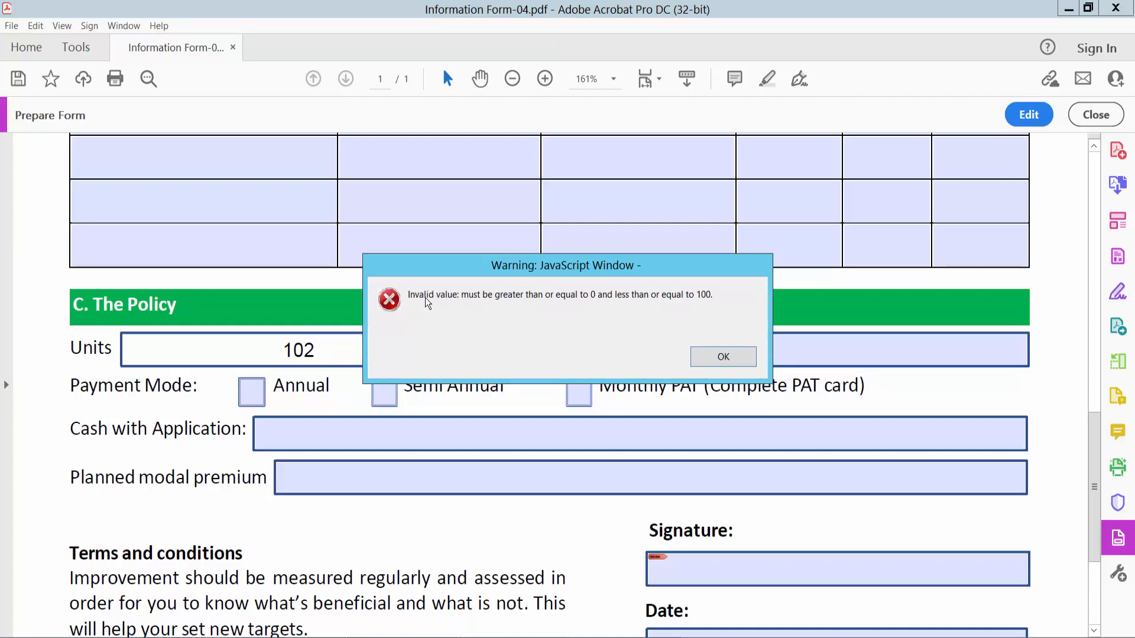
pyautogui.moveTo(515, 303)
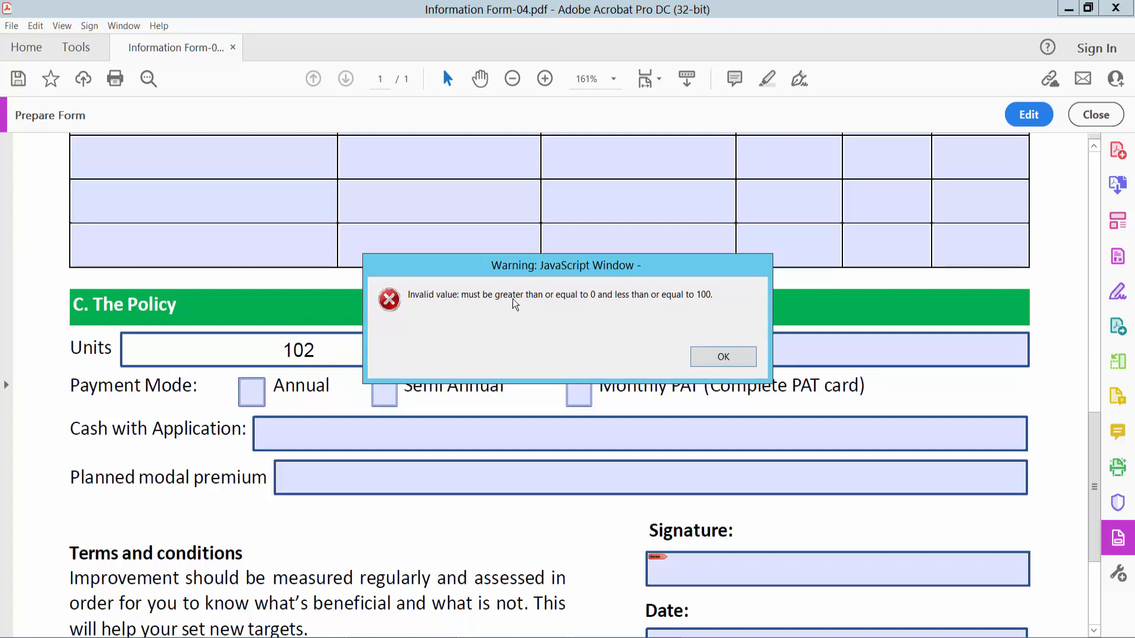
pyautogui.moveTo(577, 302)
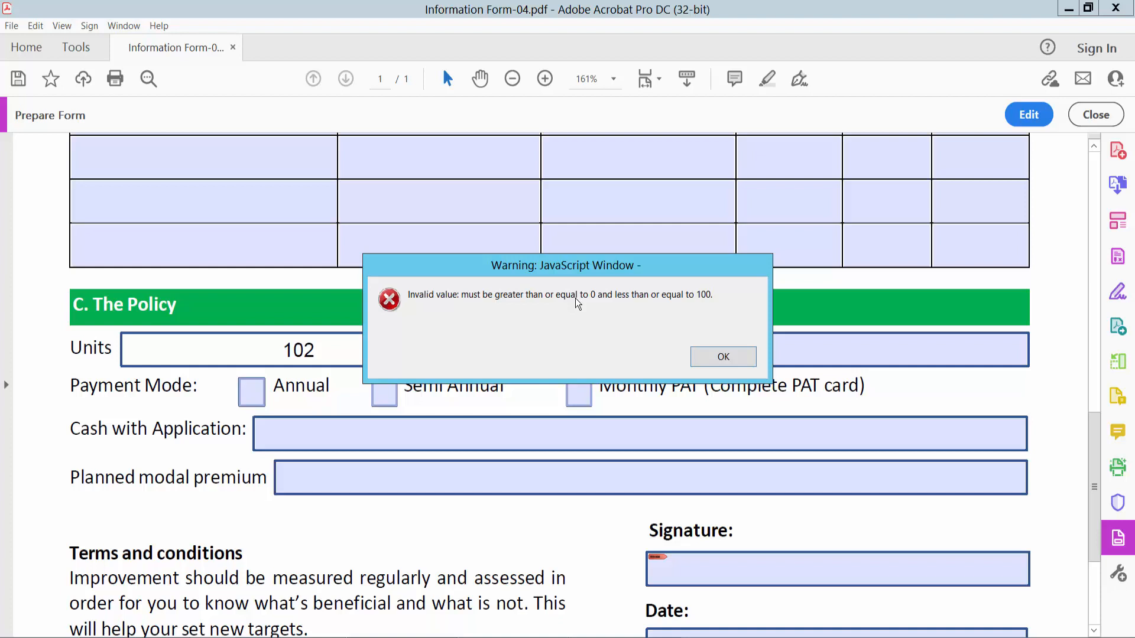
pyautogui.moveTo(688, 307)
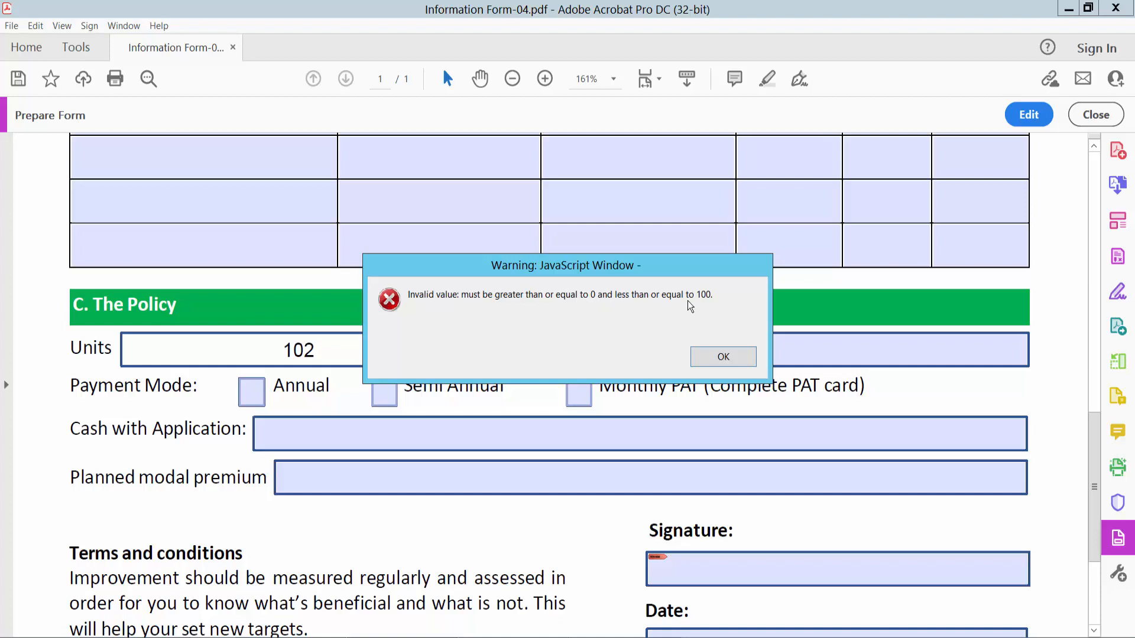
pyautogui.click(721, 356)
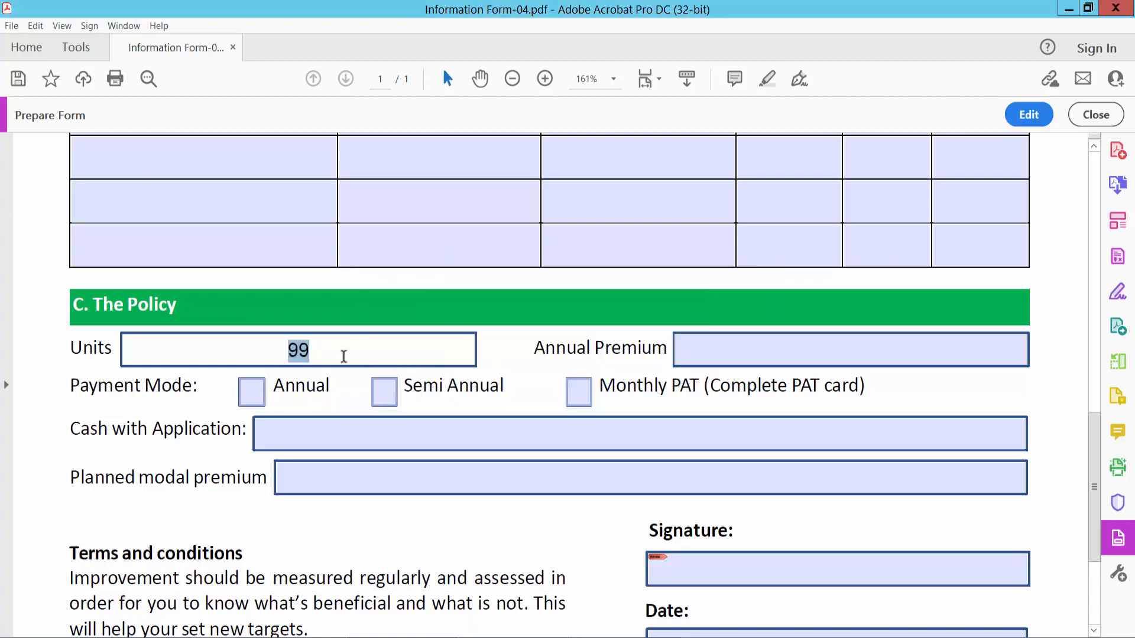
pyautogui.moveTo(621, 281)
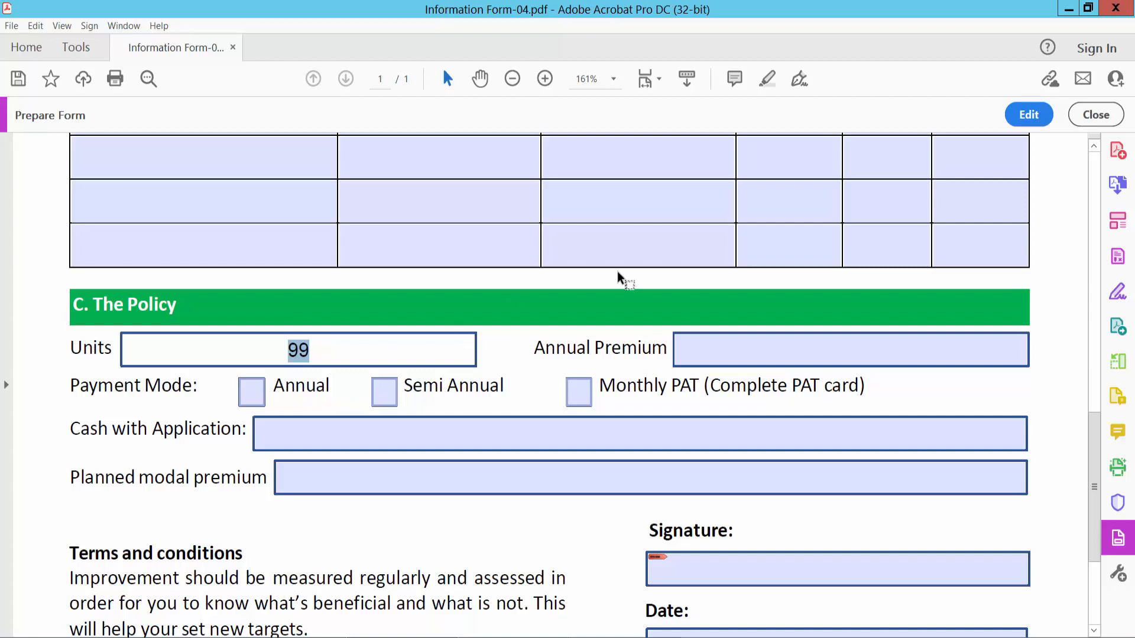
pyautogui.click(885, 202)
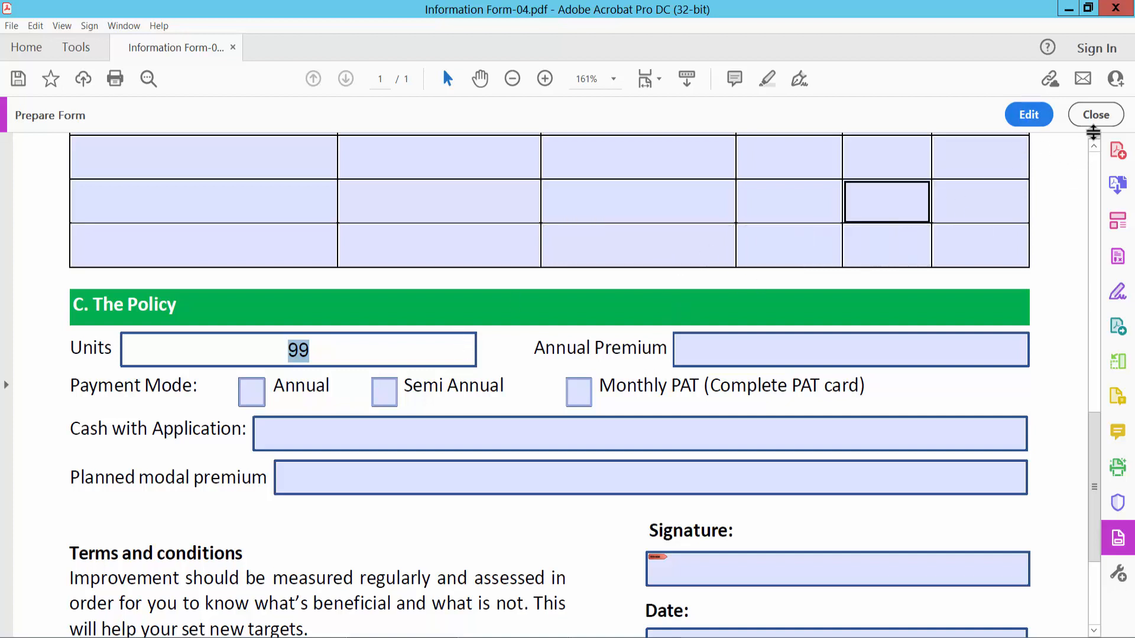
# Back in edit mode, give the Units field the $ currency symbol.
pyautogui.click(1027, 115)
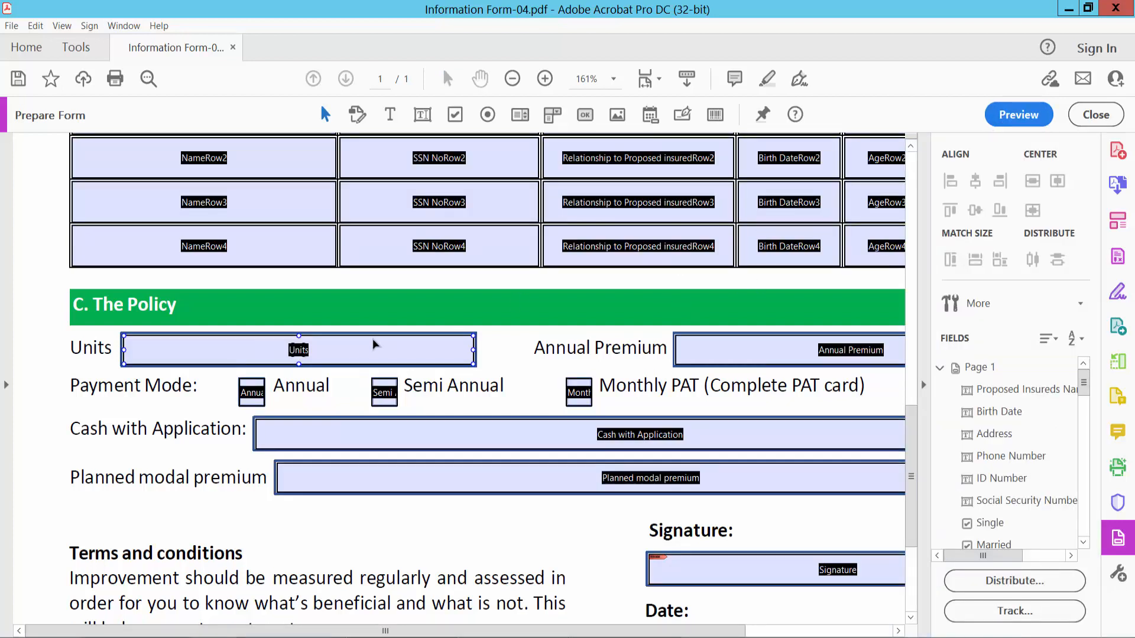
pyautogui.doubleClick(298, 350)
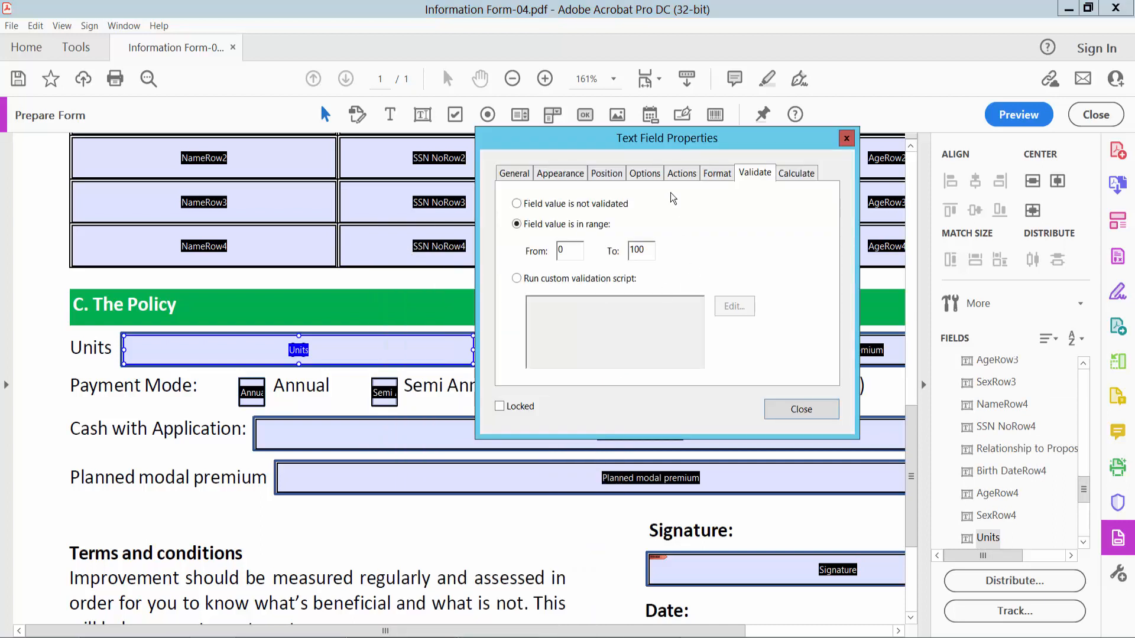
pyautogui.click(717, 173)
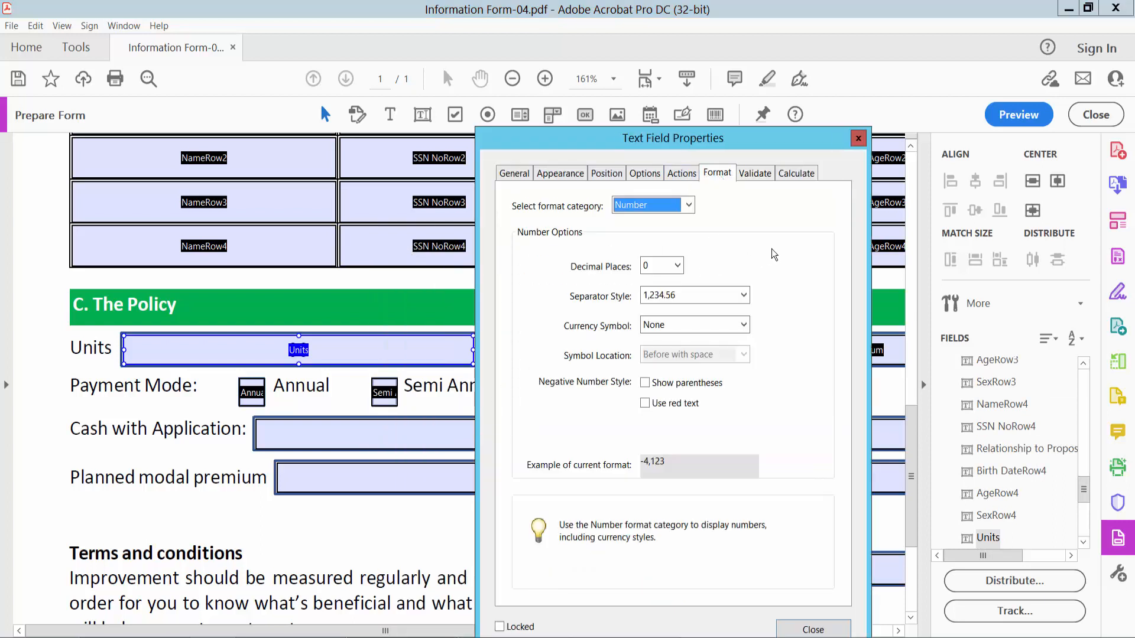
pyautogui.click(744, 325)
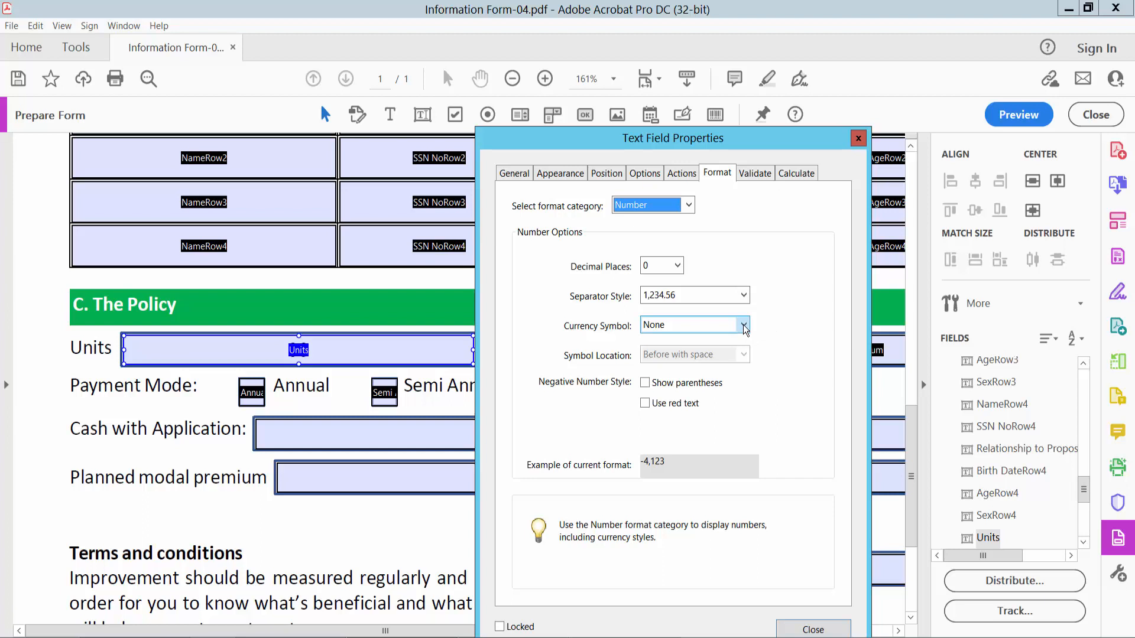
pyautogui.click(742, 323)
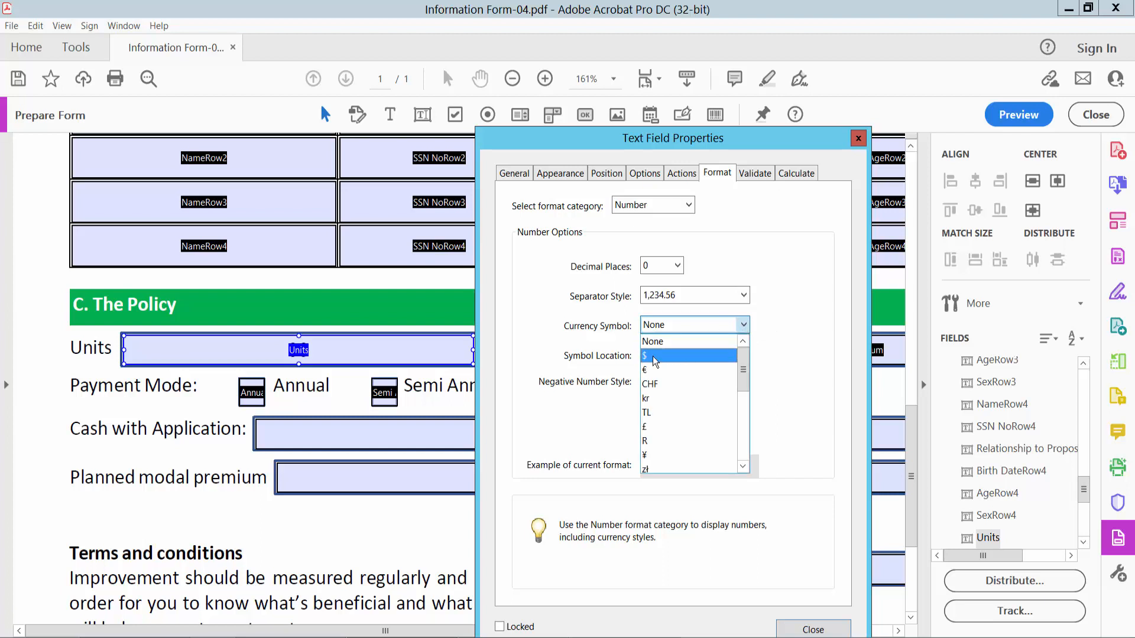
pyautogui.click(646, 356)
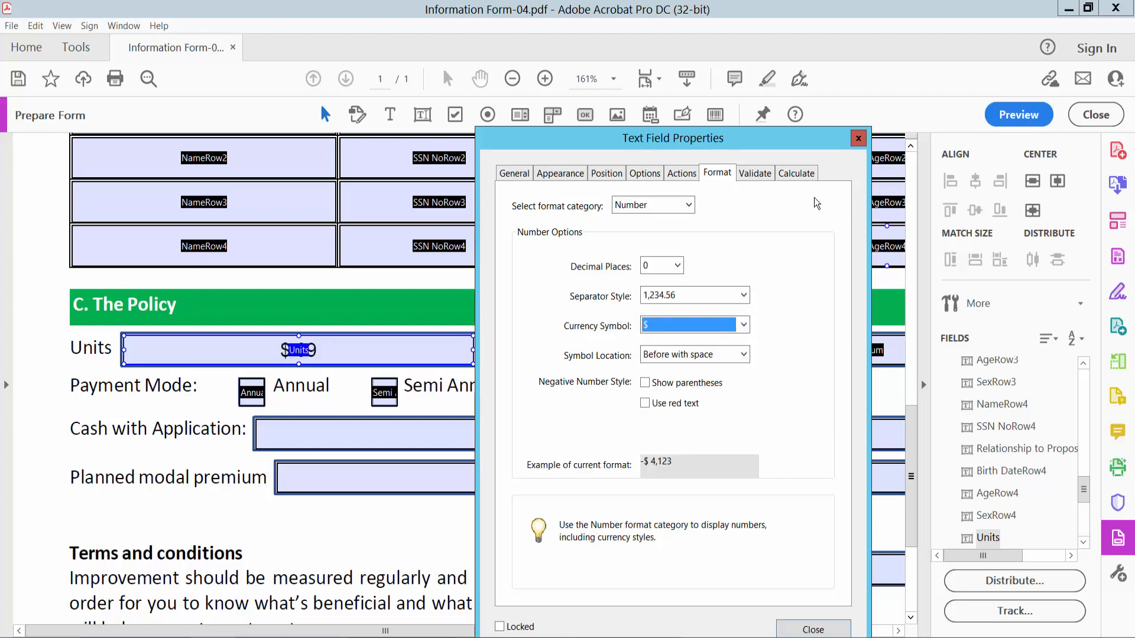
# Lower the Units validation range's upper limit from 100 to 50 and close the properties.
pyautogui.click(754, 173)
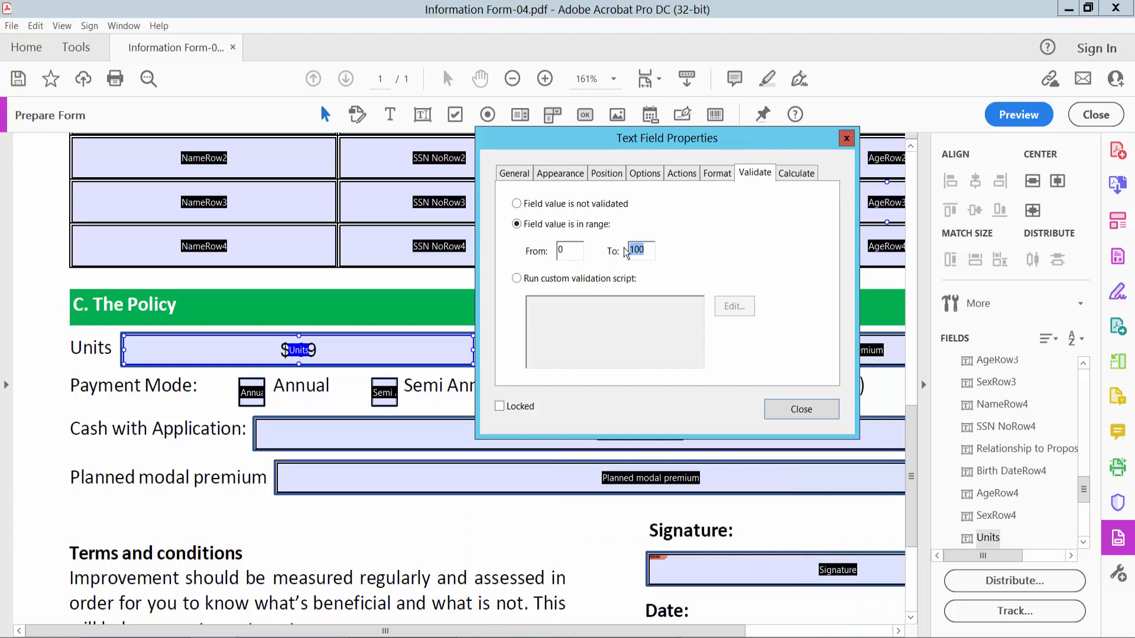
pyautogui.write('50')
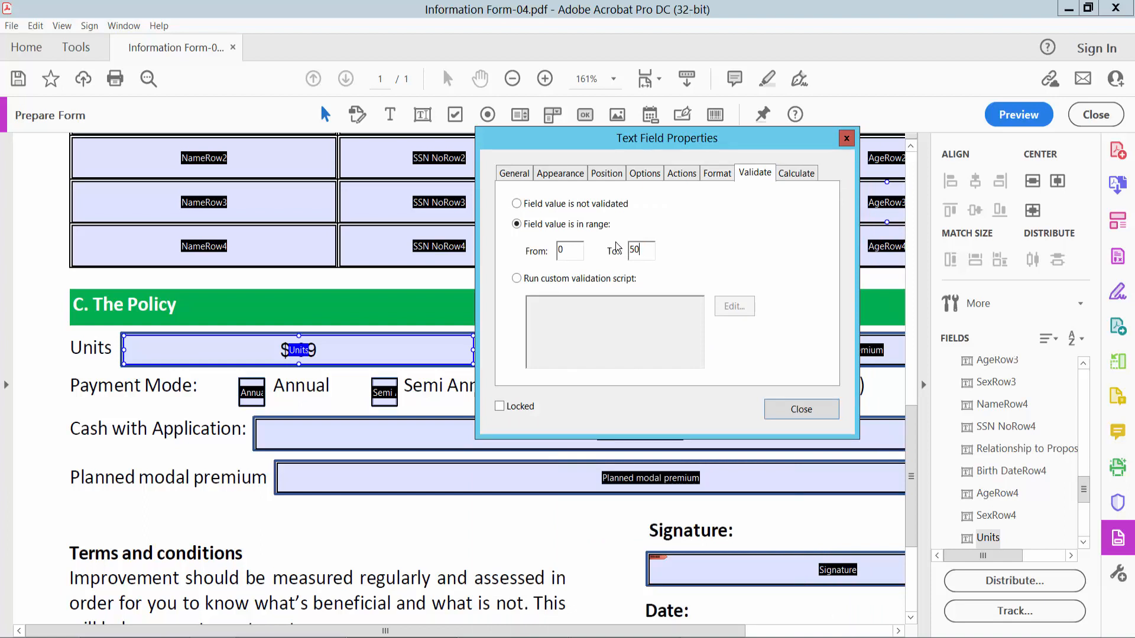
pyautogui.click(801, 409)
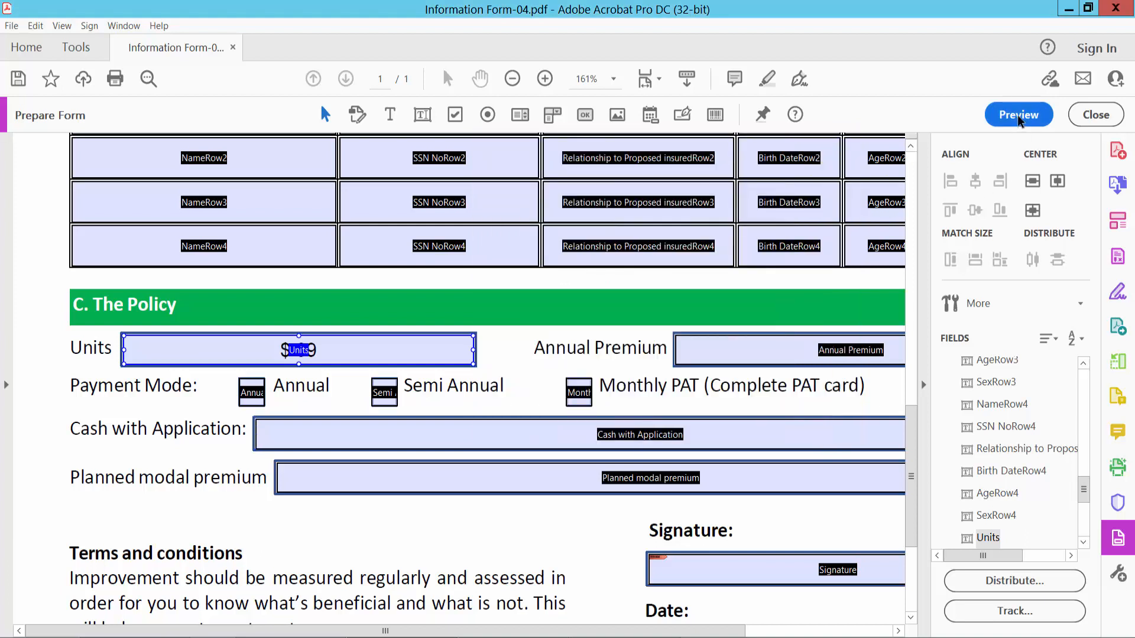
# In preview, enter 50 in Units (accepted), then 60, which triggers the 0-to-50 warning.
pyautogui.click(1017, 115)
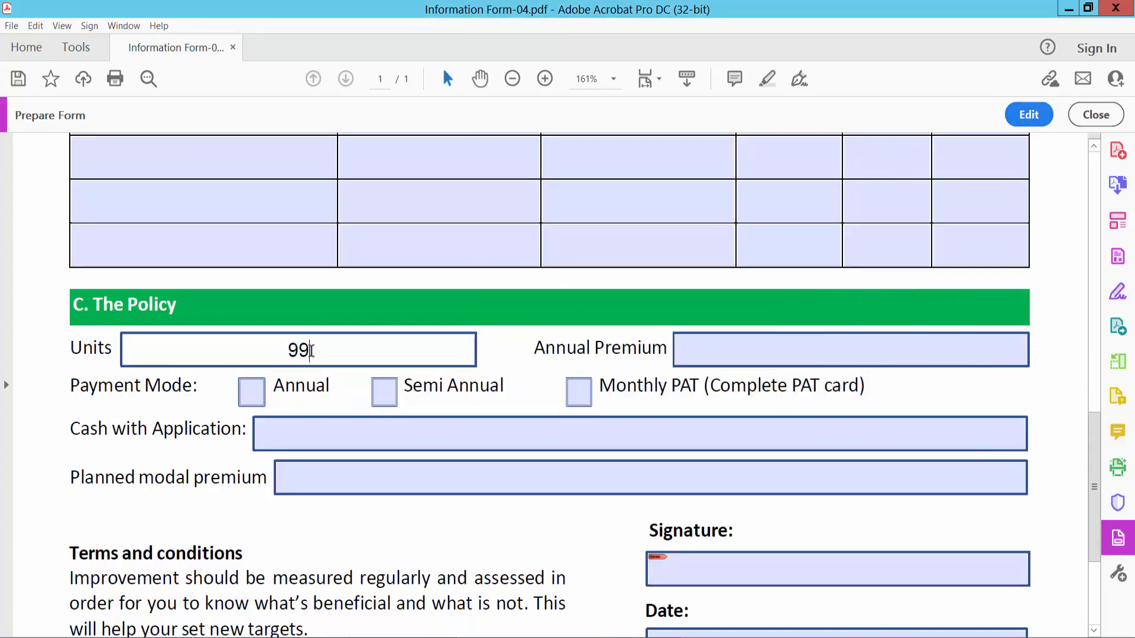
pyautogui.doubleClick(298, 350)
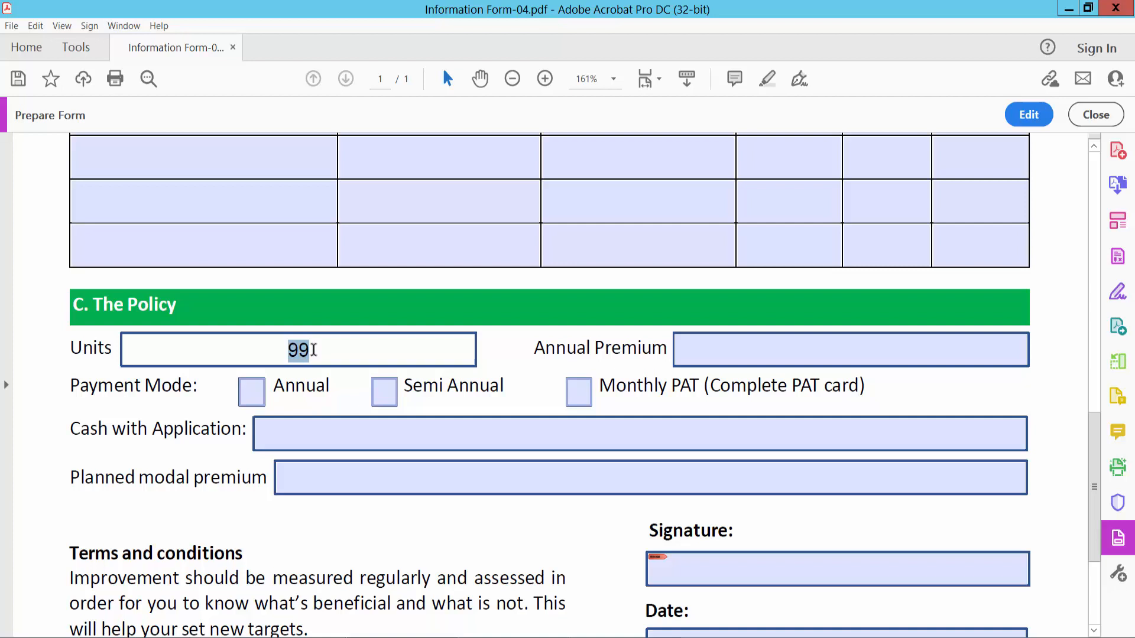
pyautogui.write('$ 50')
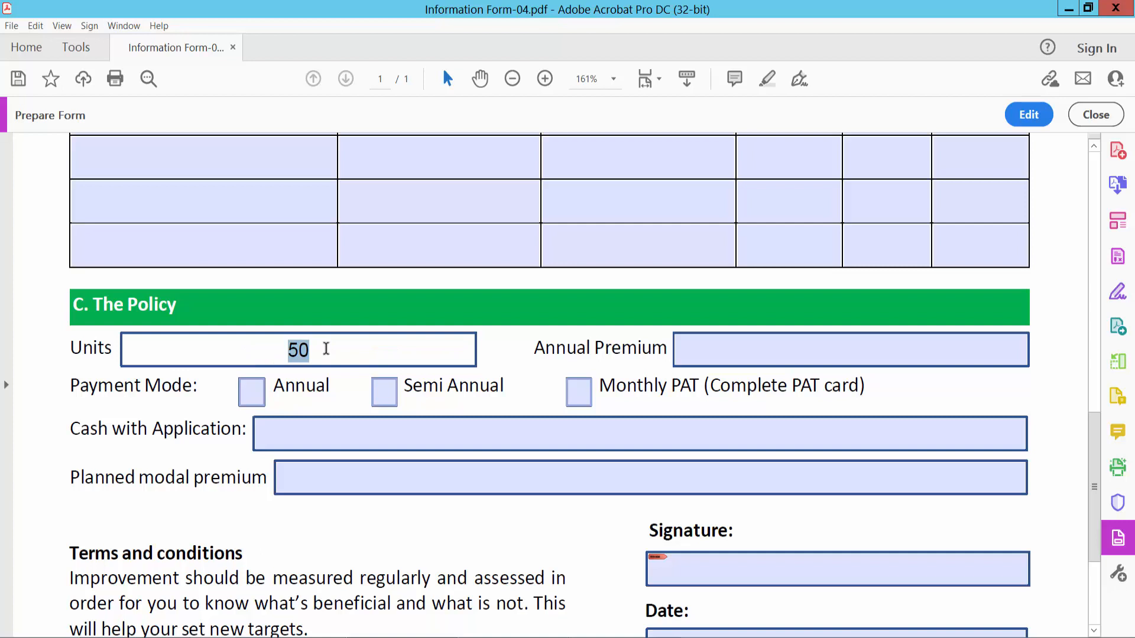
pyautogui.write('60')
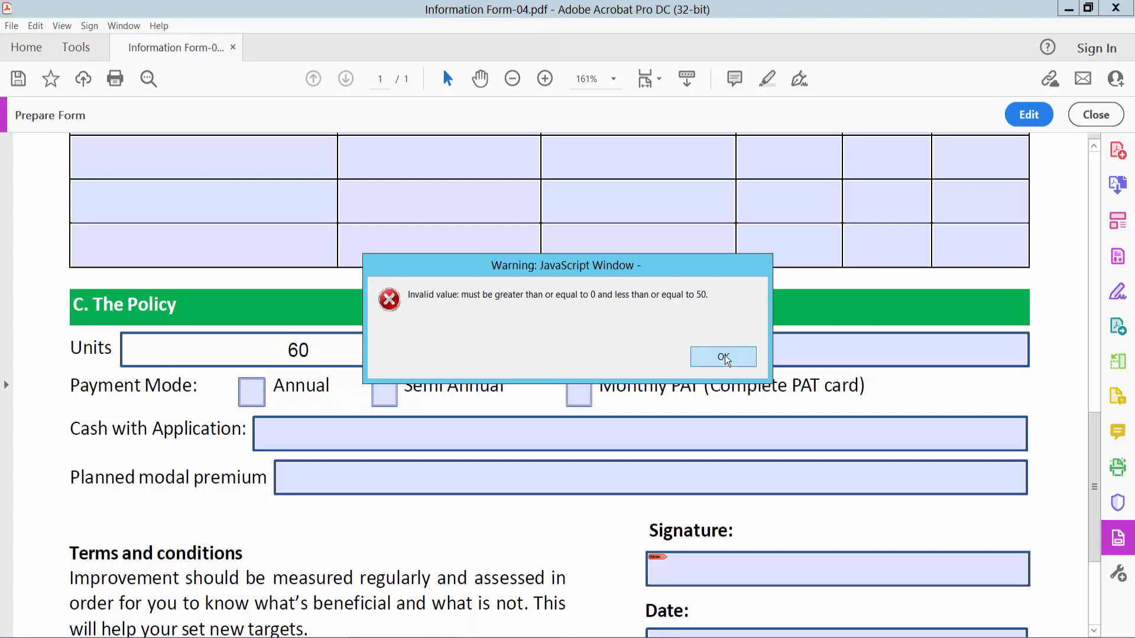
pyautogui.click(722, 357)
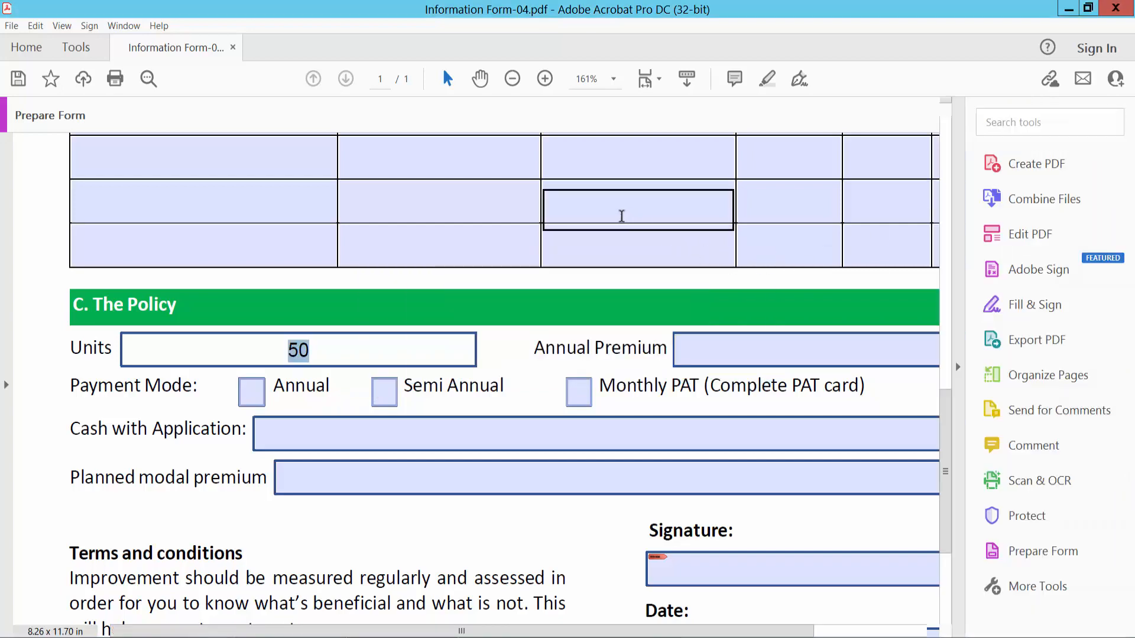